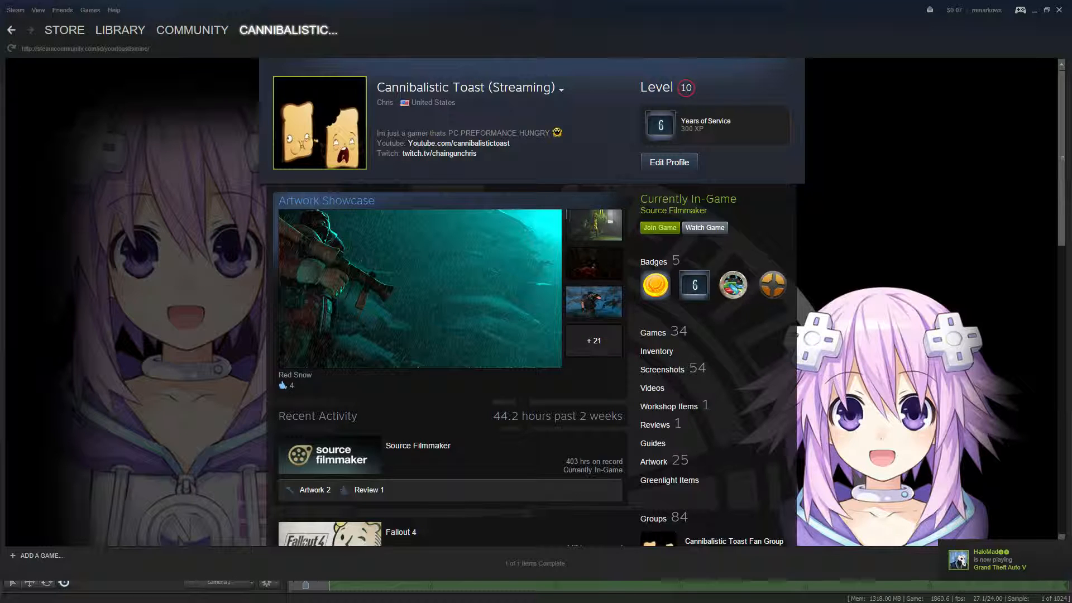
# - Switch back to the Source Filmmaker session showing 'THe Epic Soldier In The Snow'
pyautogui.click(418, 287)
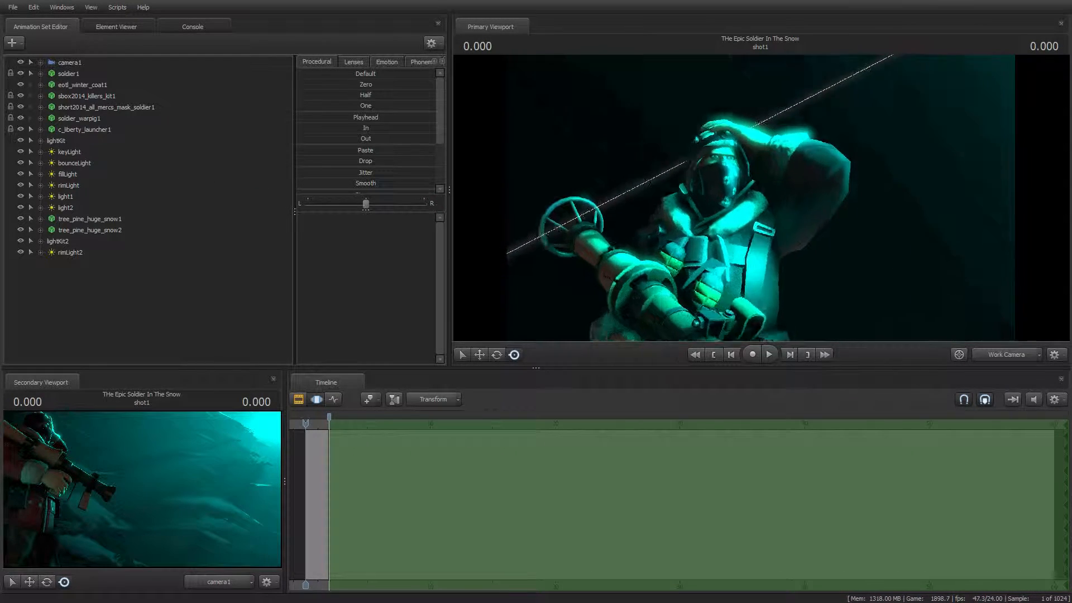
pyautogui.rightClick(69, 73)
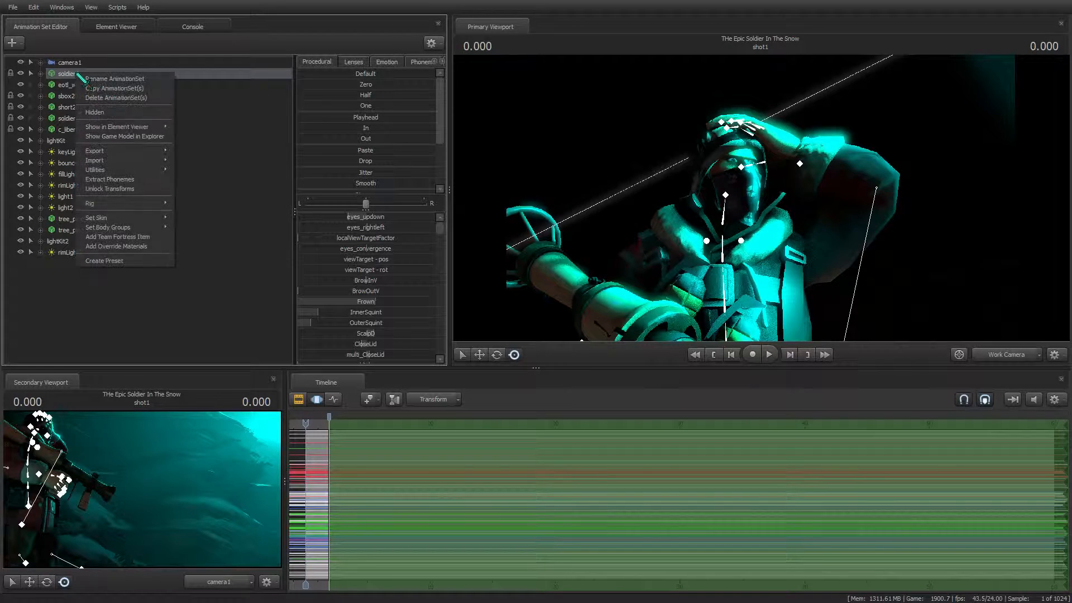
pyautogui.moveTo(118, 237)
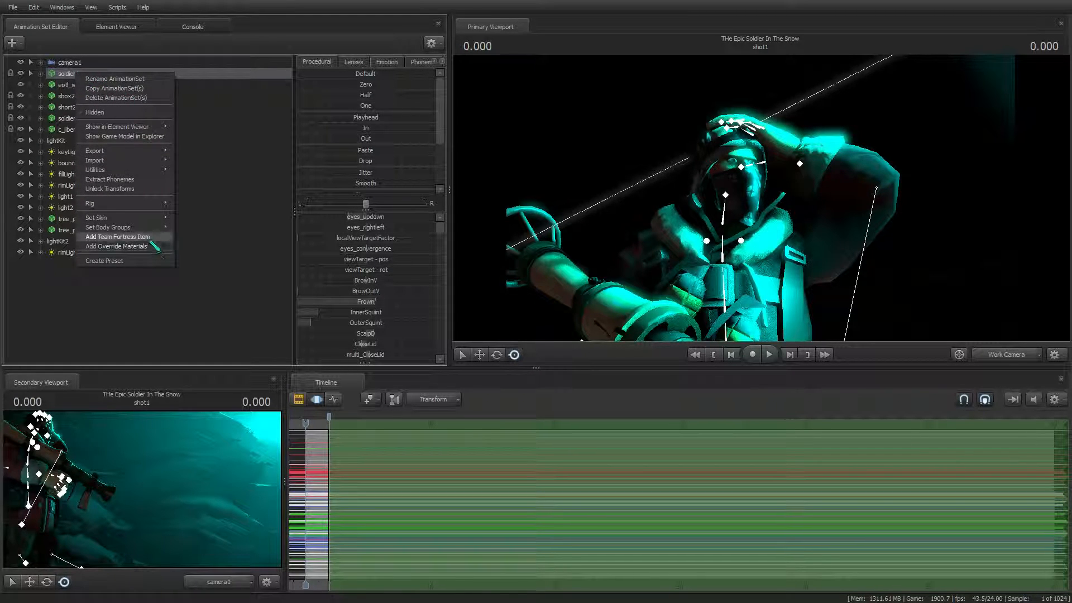
pyautogui.click(117, 237)
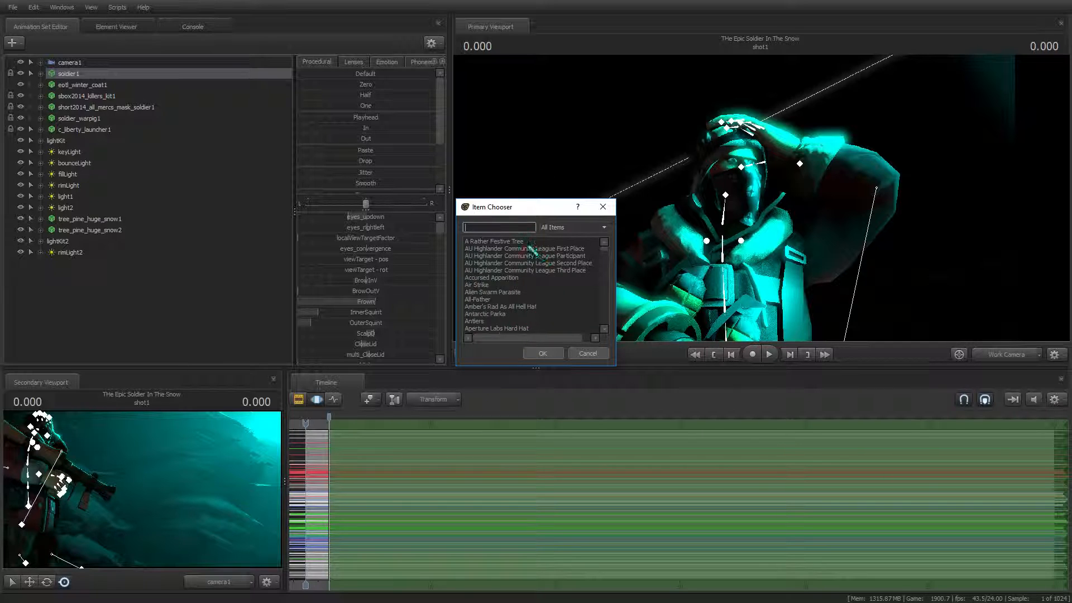
pyautogui.scroll(-3)
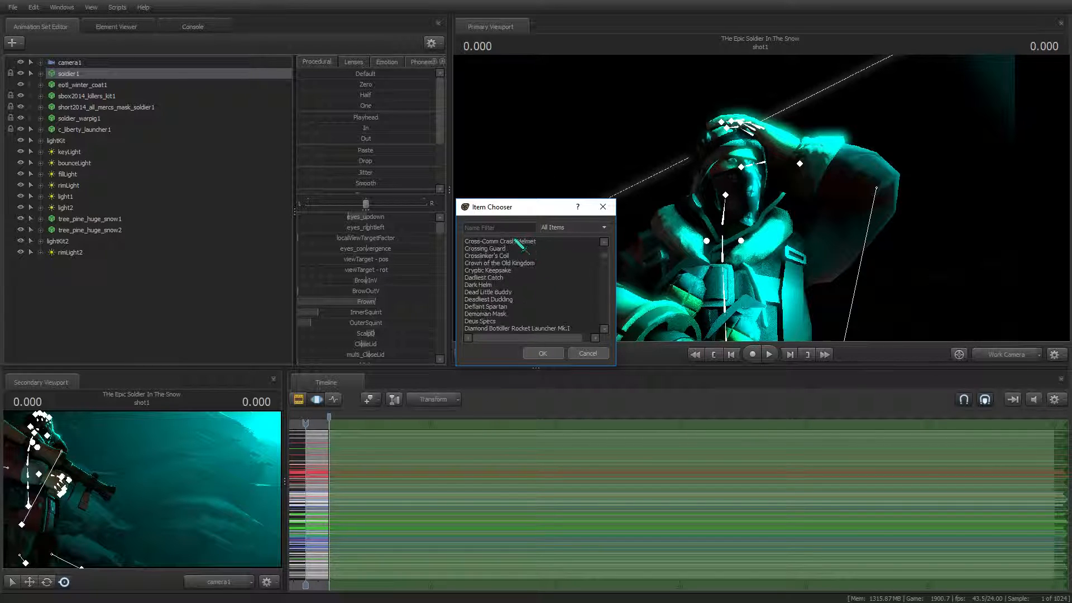
pyautogui.scroll(-3)
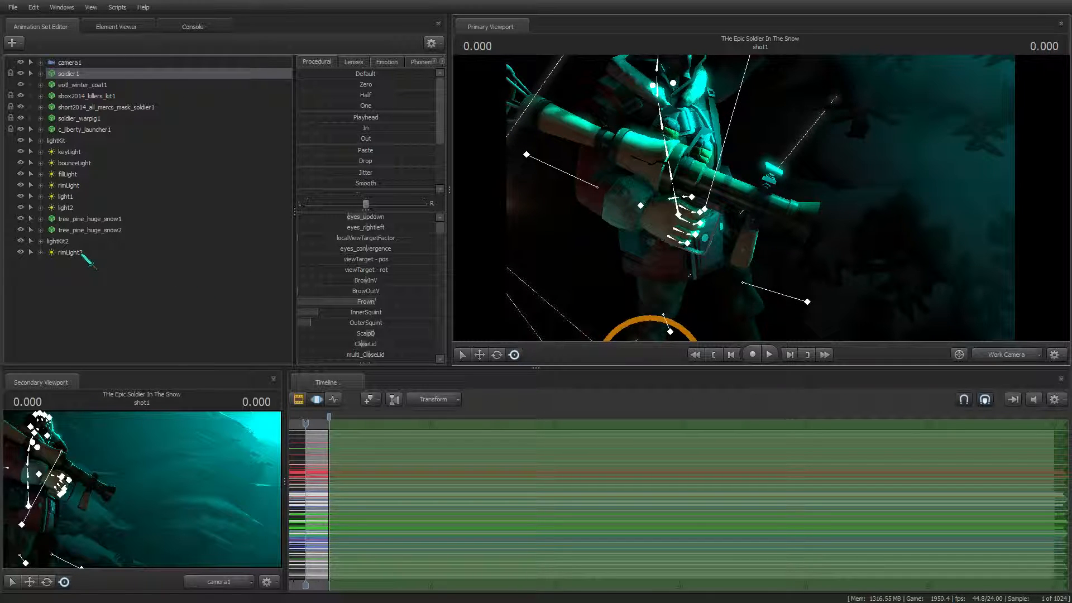
# - Select rimLight2 under lightKit2 to show its intensity, radius and shadow sliders
pyautogui.click(71, 251)
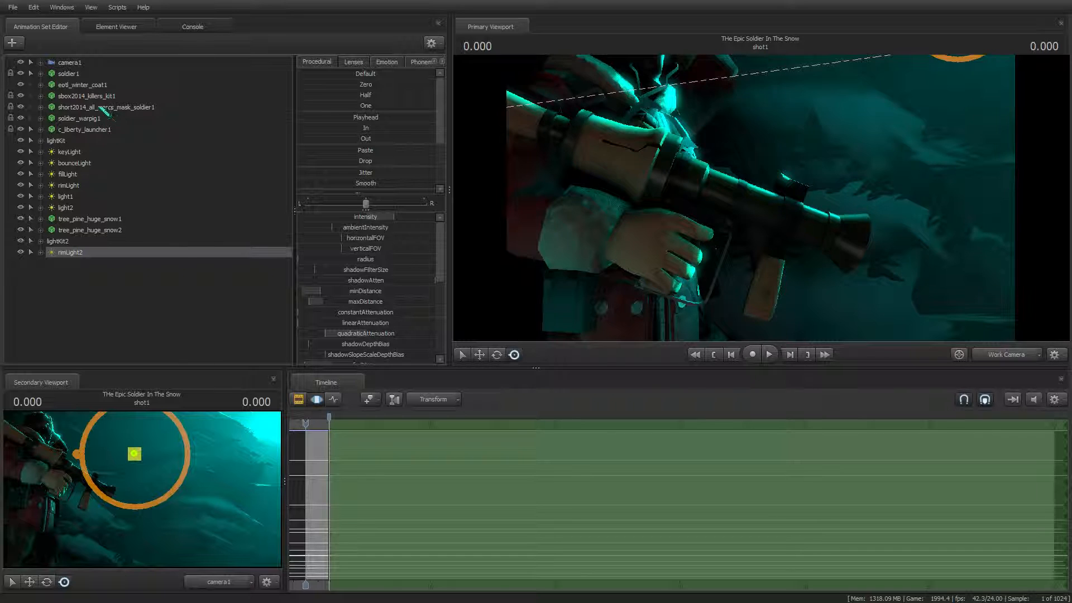
# - Create lightKit3 constrained to the rocket launcher's weapon_bone with create_lights_constrained
pyautogui.rightClick(85, 129)
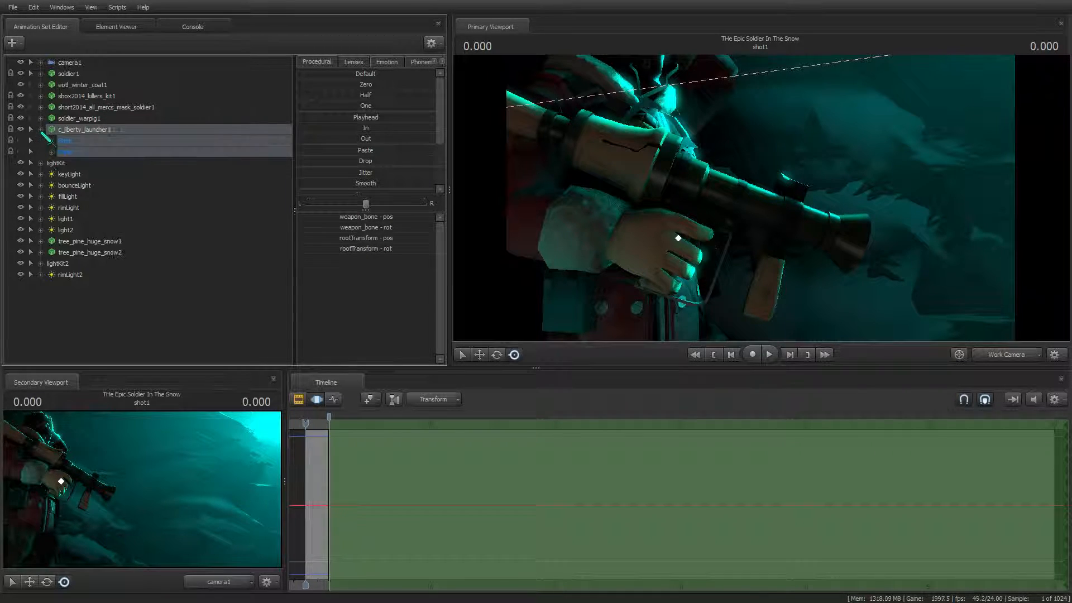
pyautogui.click(52, 151)
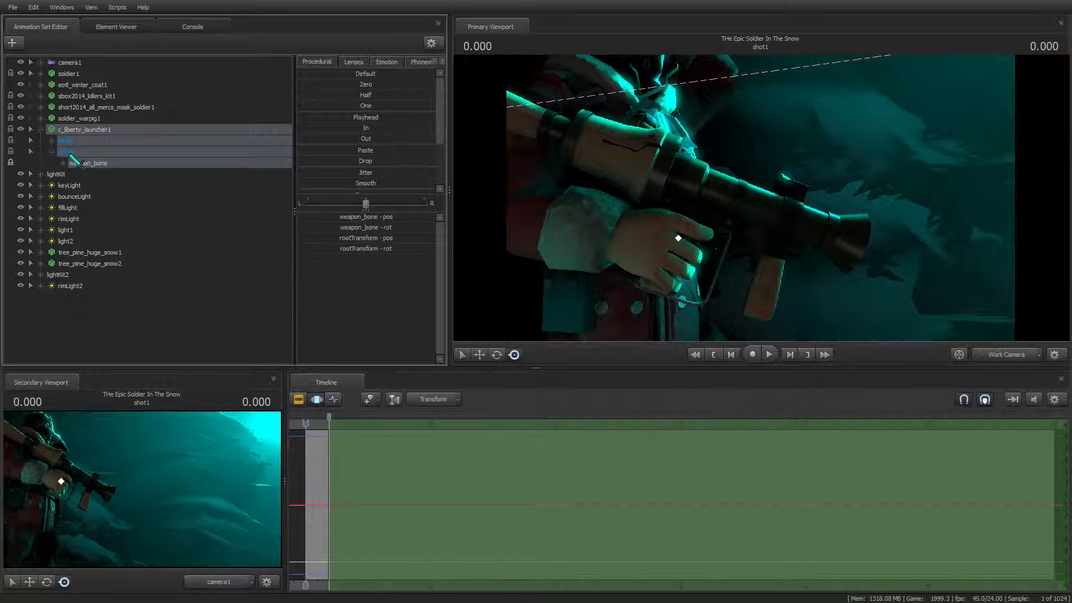
pyautogui.click(52, 151)
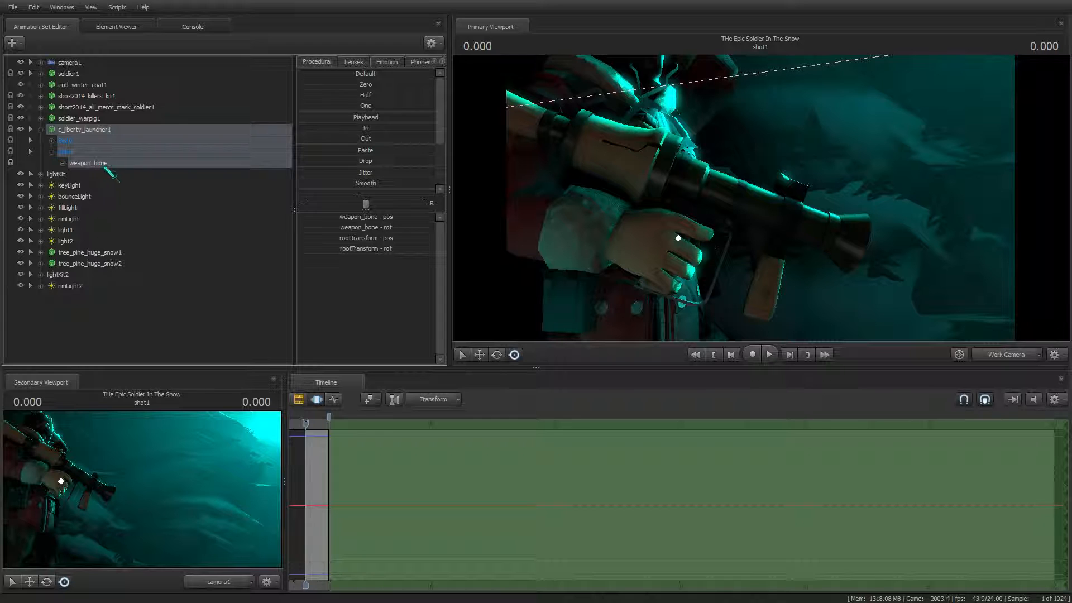
pyautogui.rightClick(65, 141)
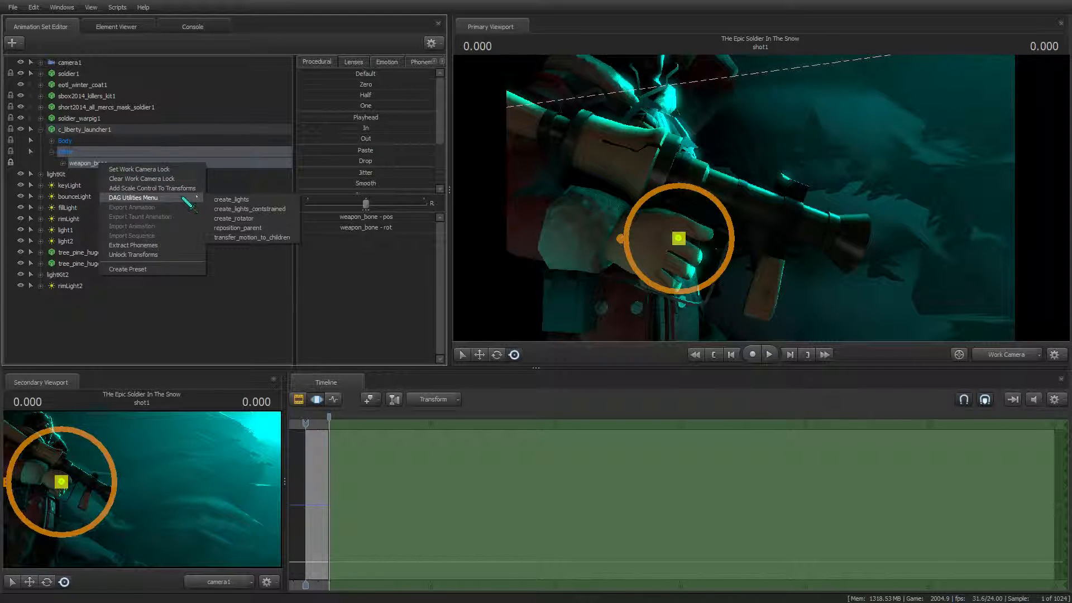
pyautogui.moveTo(231, 208)
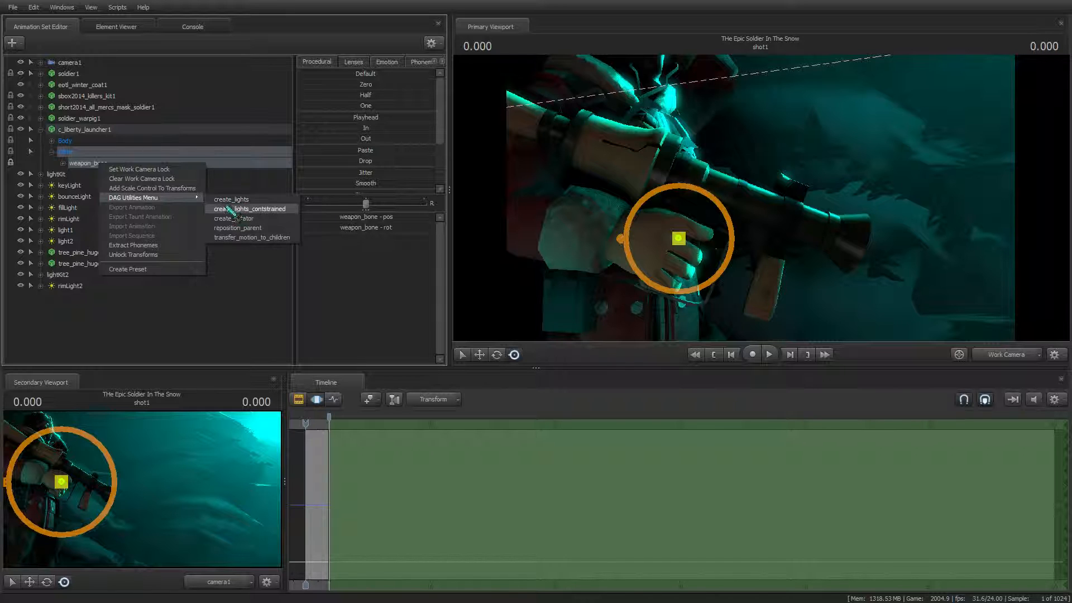
pyautogui.click(249, 208)
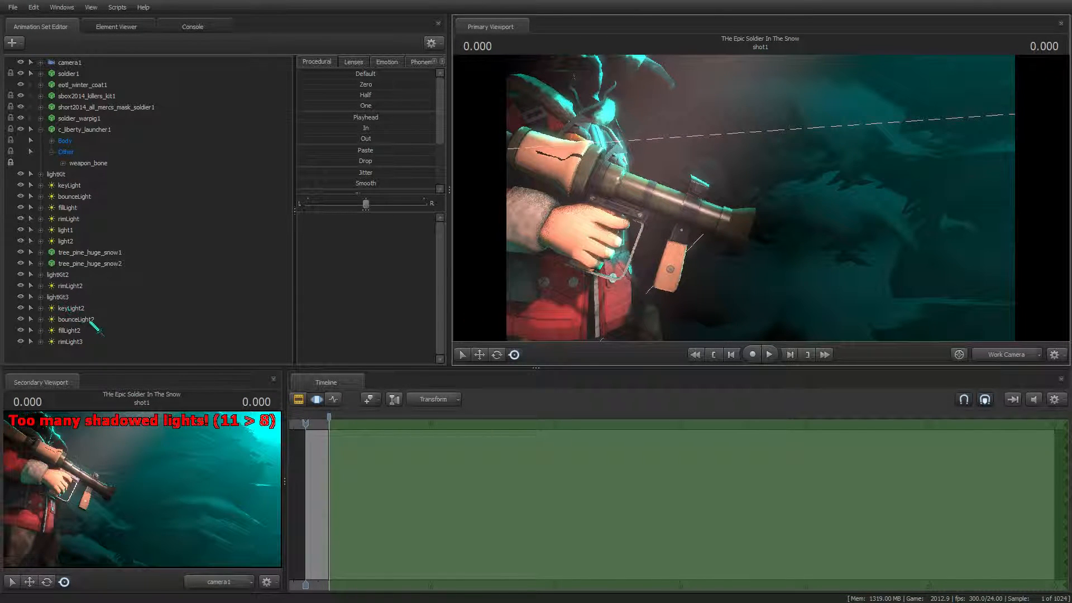
# - Delete the lightKit3 animation set from the Animation Set Editor
pyautogui.rightClick(68, 329)
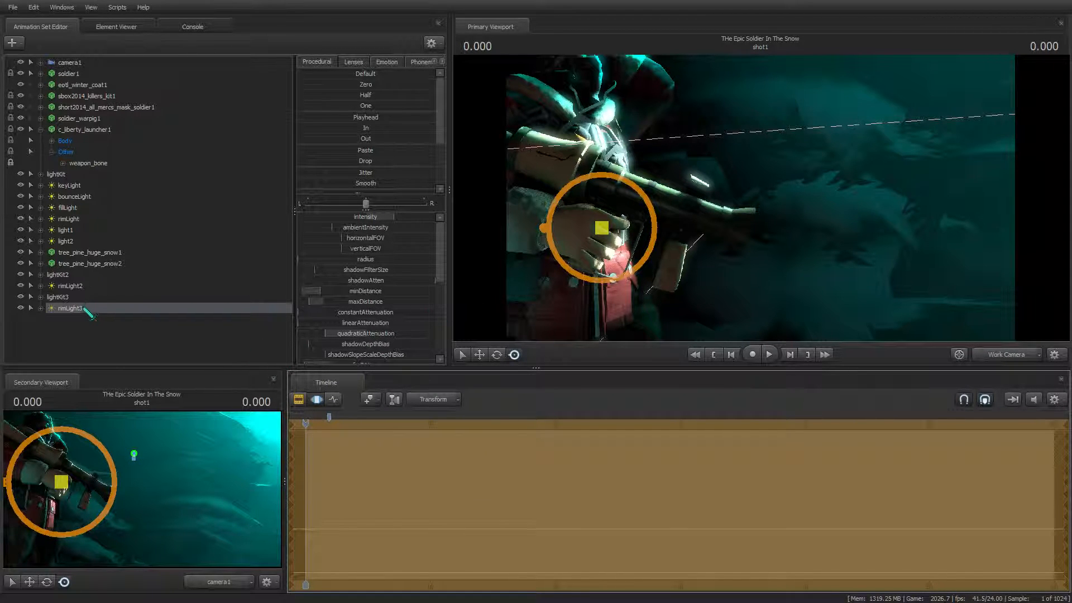
pyautogui.rightClick(71, 307)
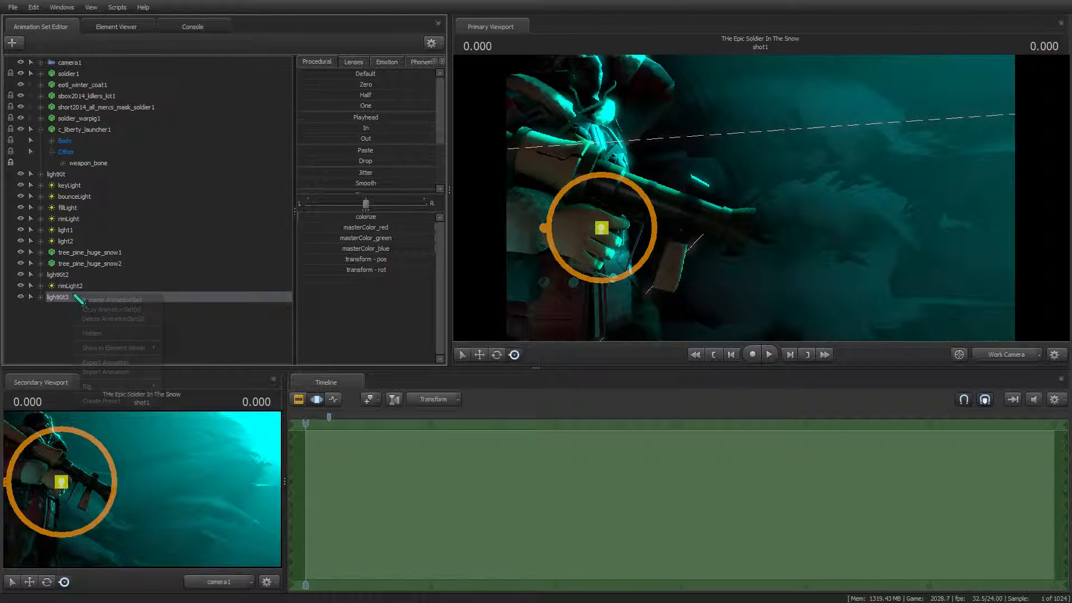
pyautogui.click(111, 319)
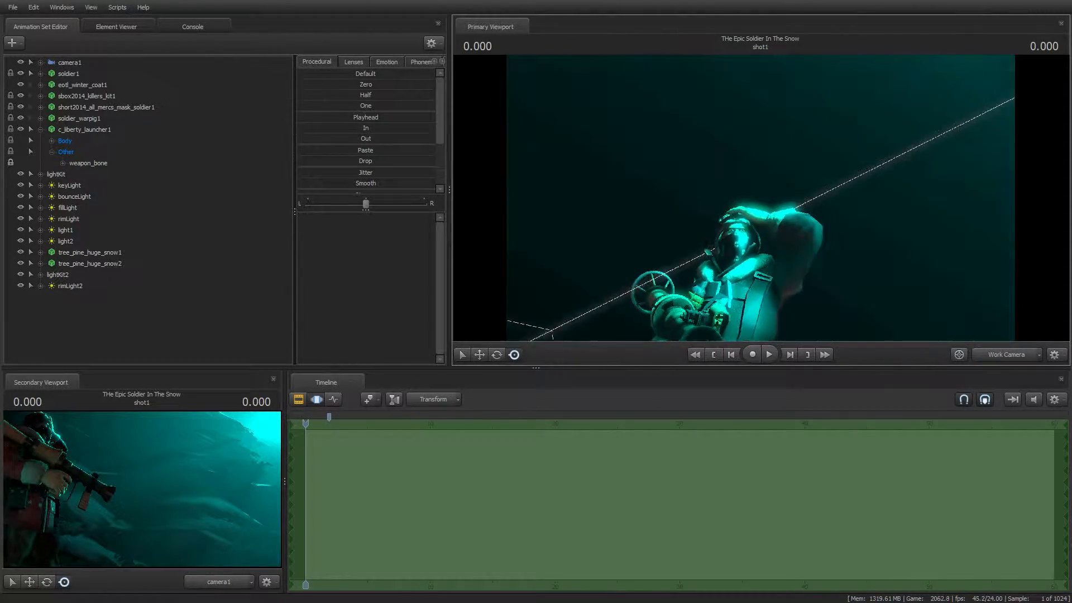
pyautogui.click(68, 74)
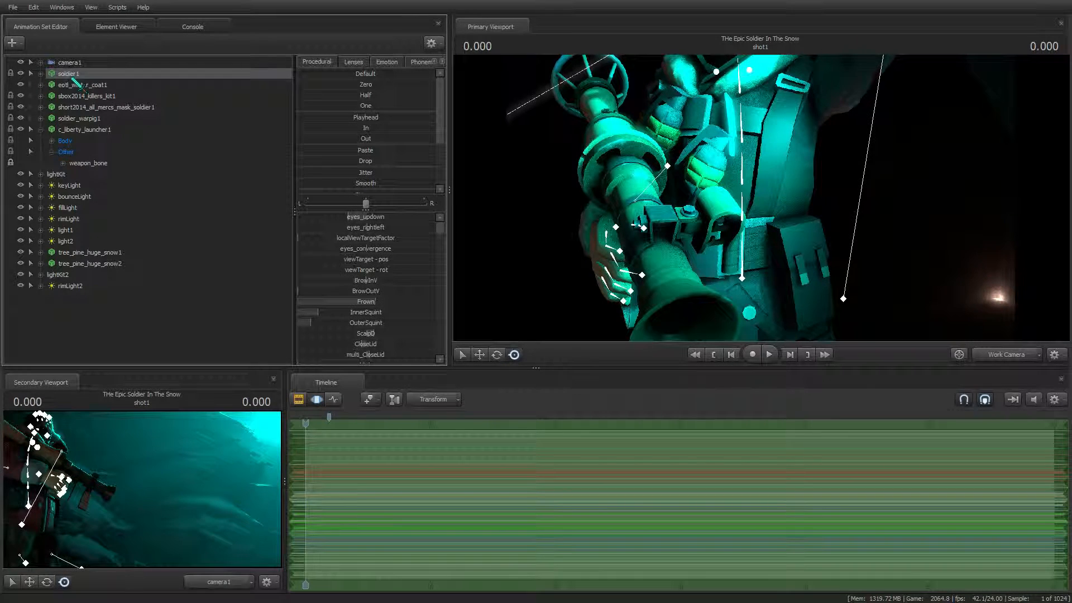
pyautogui.rightClick(68, 73)
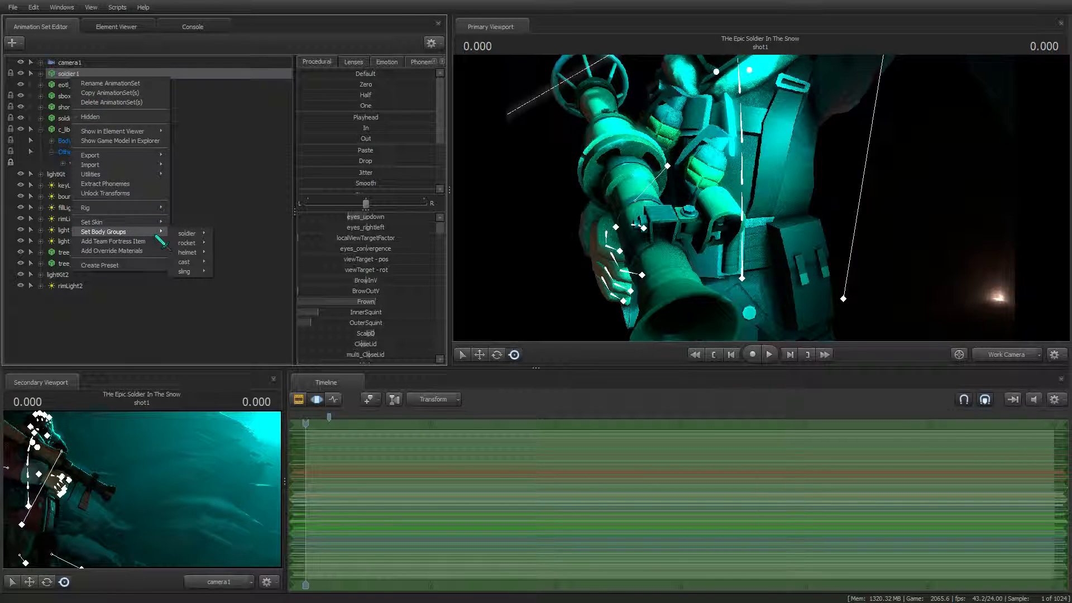
pyautogui.moveTo(102, 207)
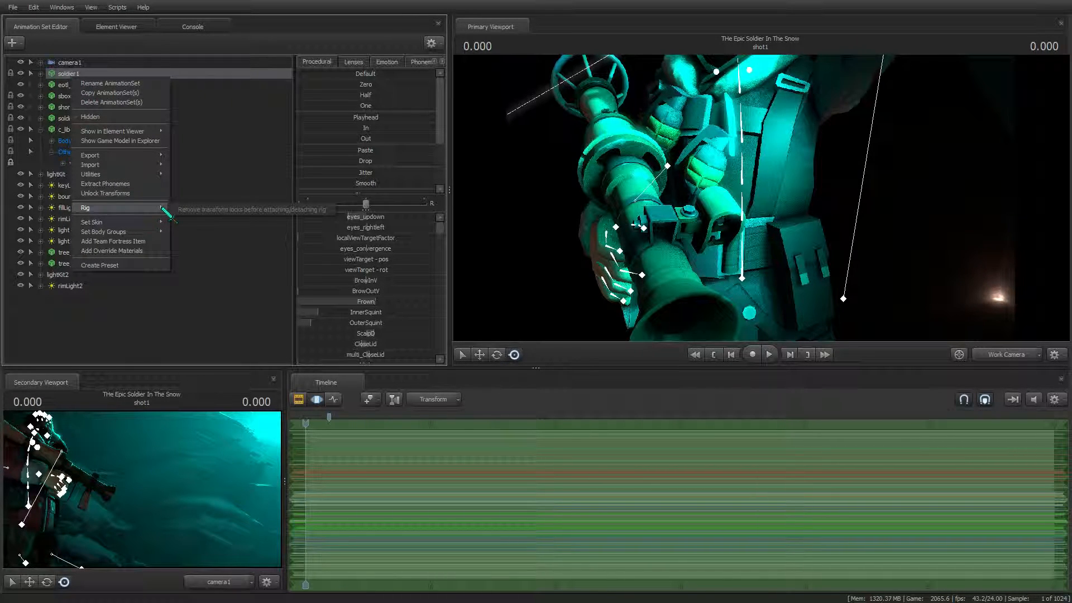
pyautogui.moveTo(235, 277)
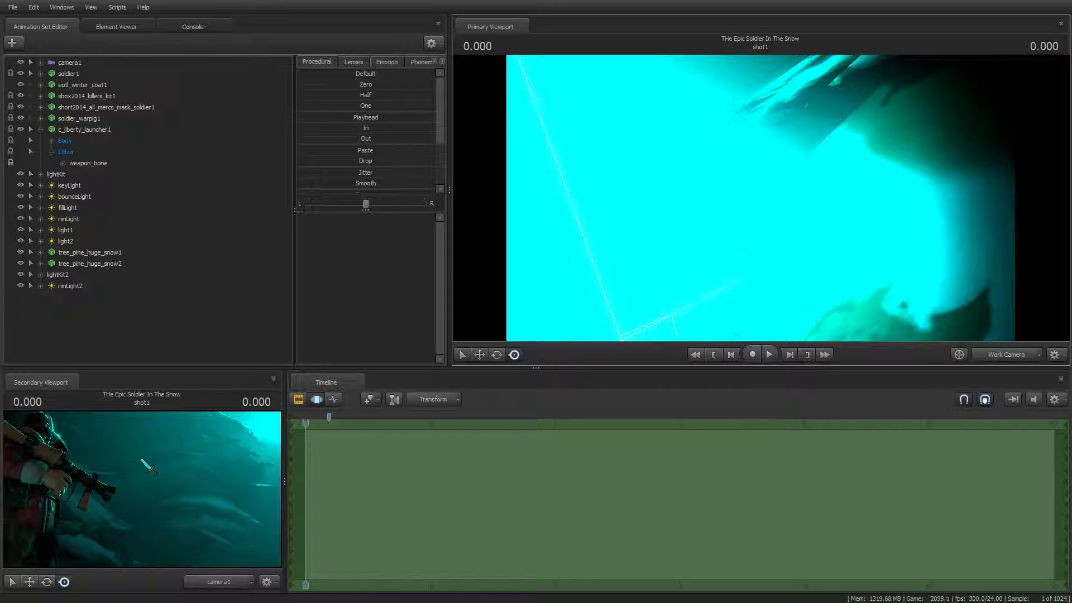
pyautogui.moveTo(277, 427)
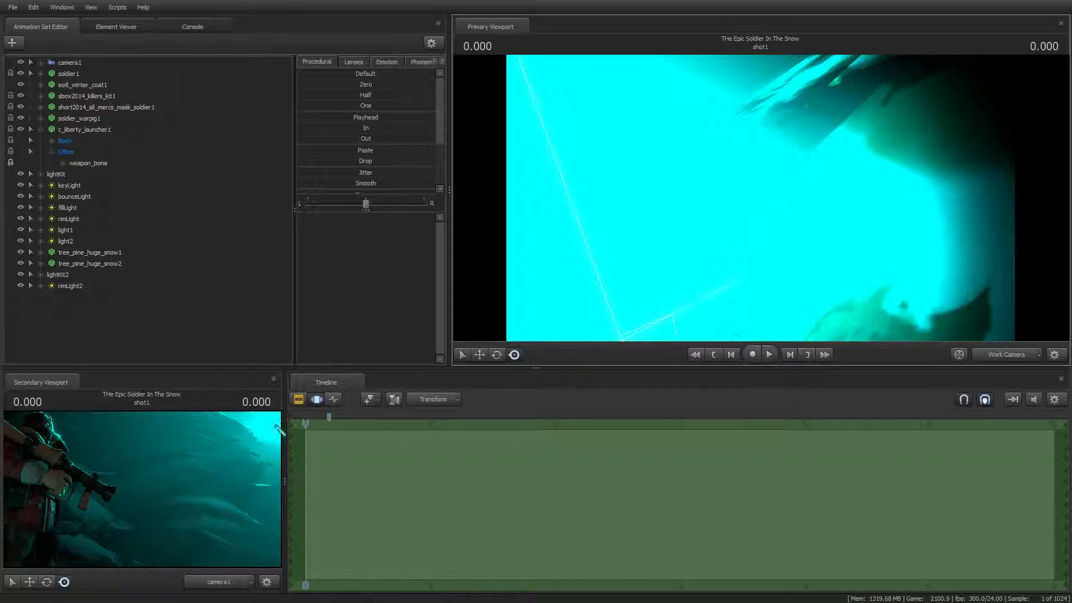
pyautogui.moveTo(262, 444)
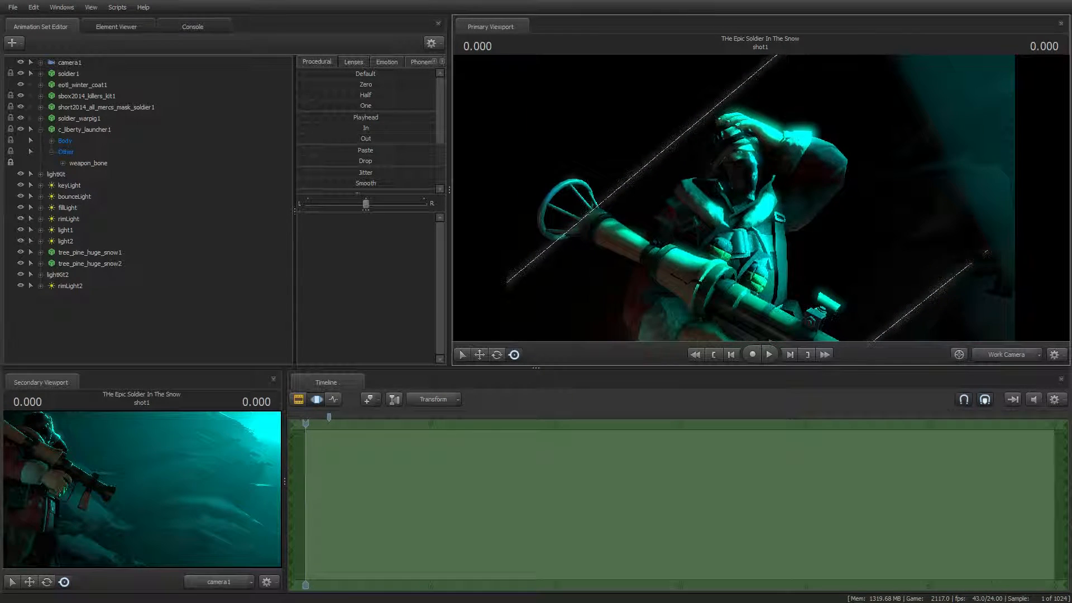
# - Inspect keyLight, light1, light2 and the fill light, then bring up the HWM model browser
pyautogui.click(69, 185)
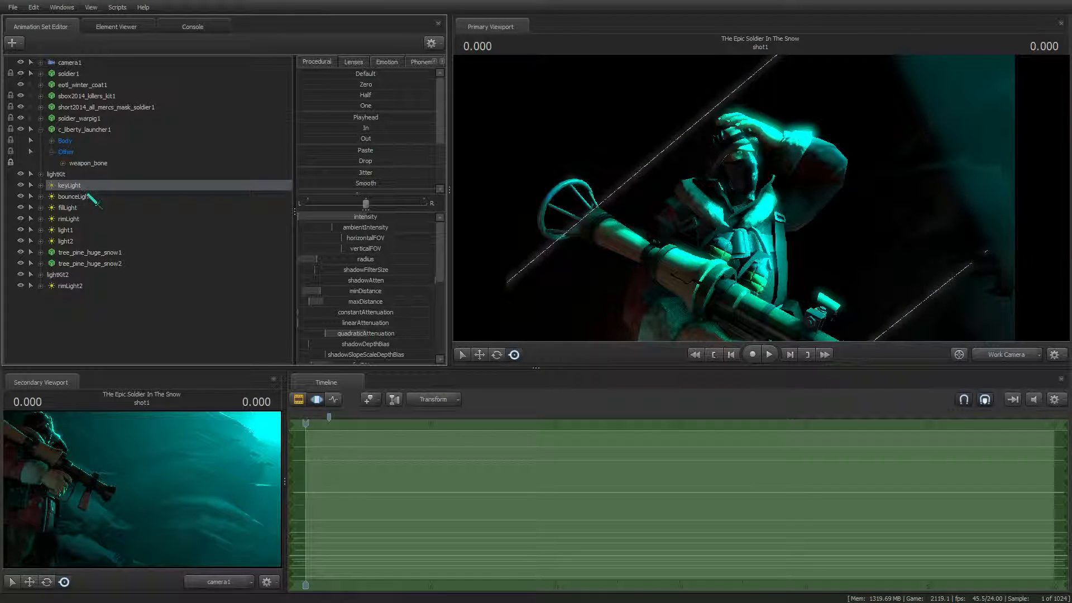
pyautogui.click(66, 229)
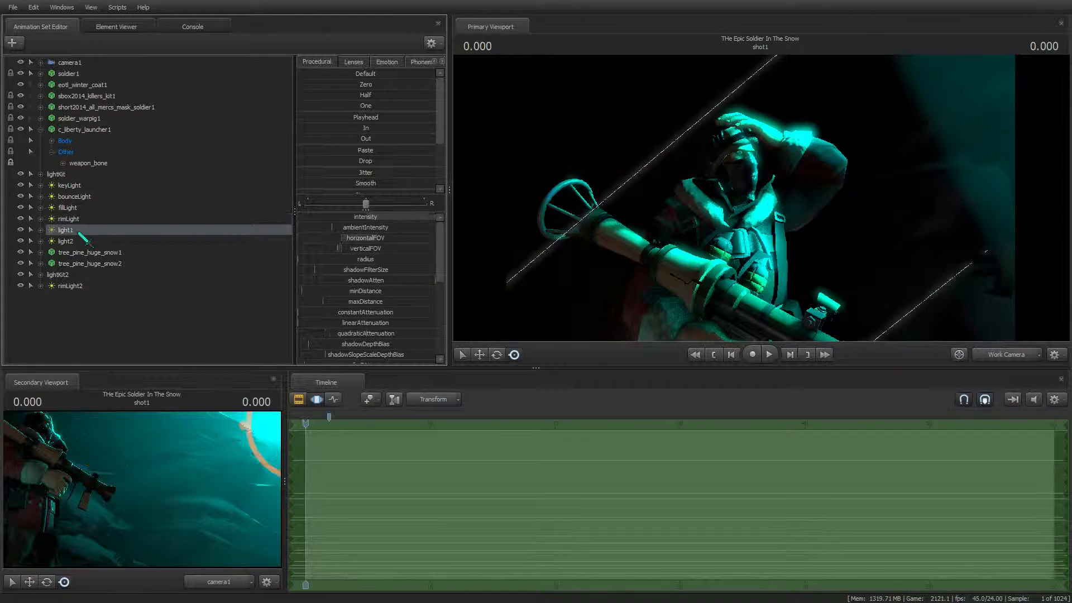
pyautogui.click(67, 240)
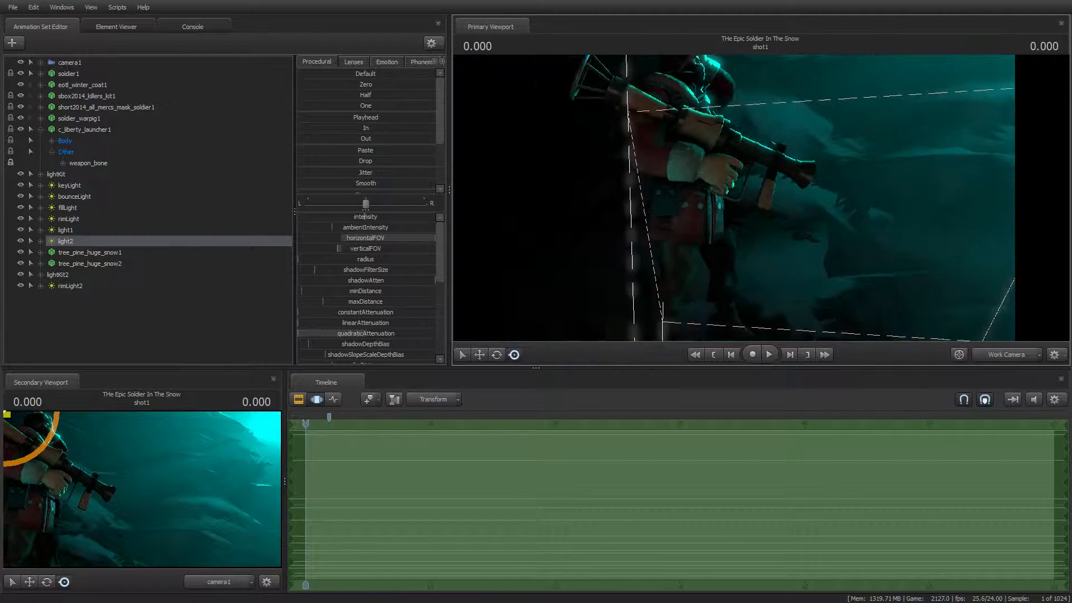
pyautogui.click(68, 207)
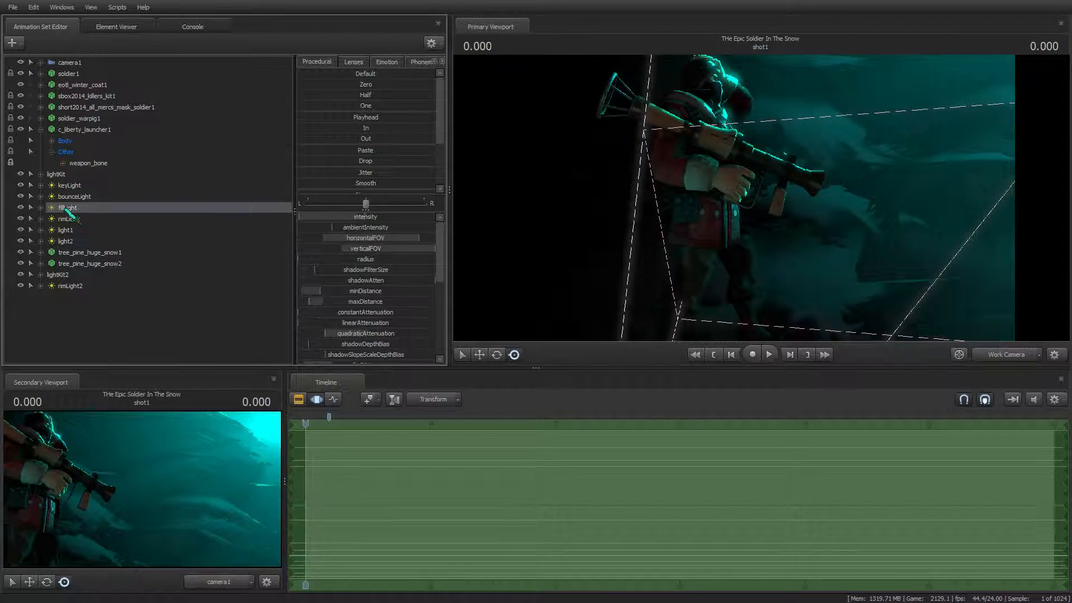
pyautogui.click(21, 207)
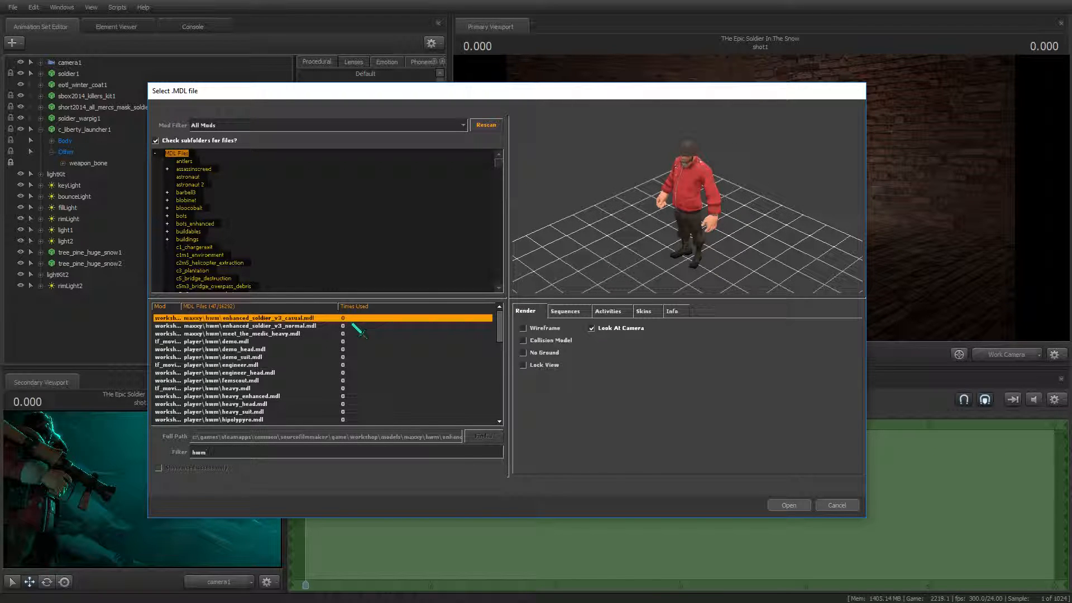
# - Filter the models for 'scout', load femscout.mdl as femscout1, and expand it
pyautogui.write('scout')
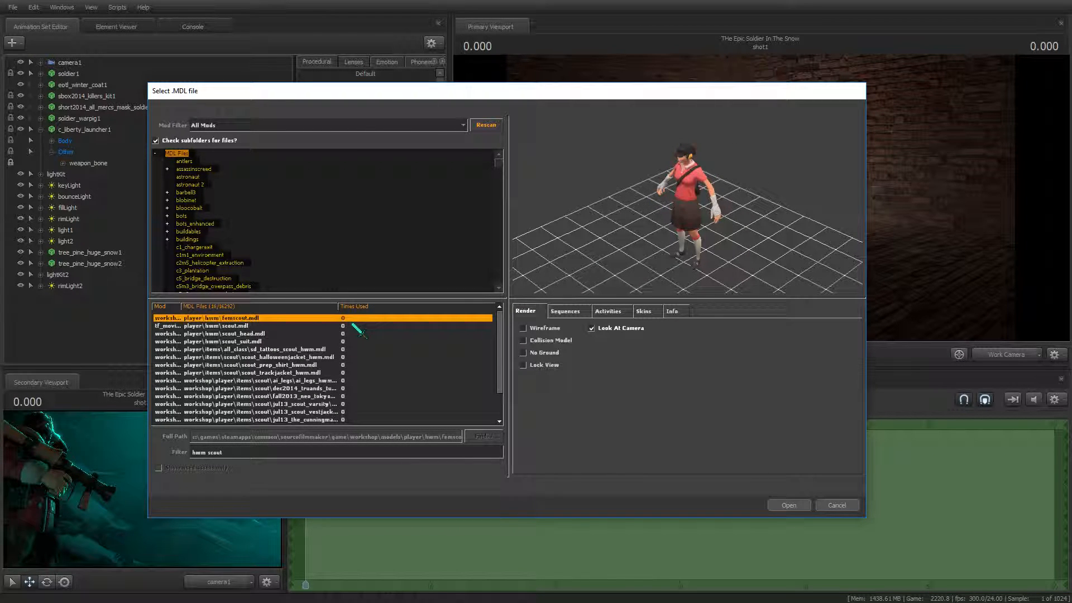
pyautogui.click(787, 505)
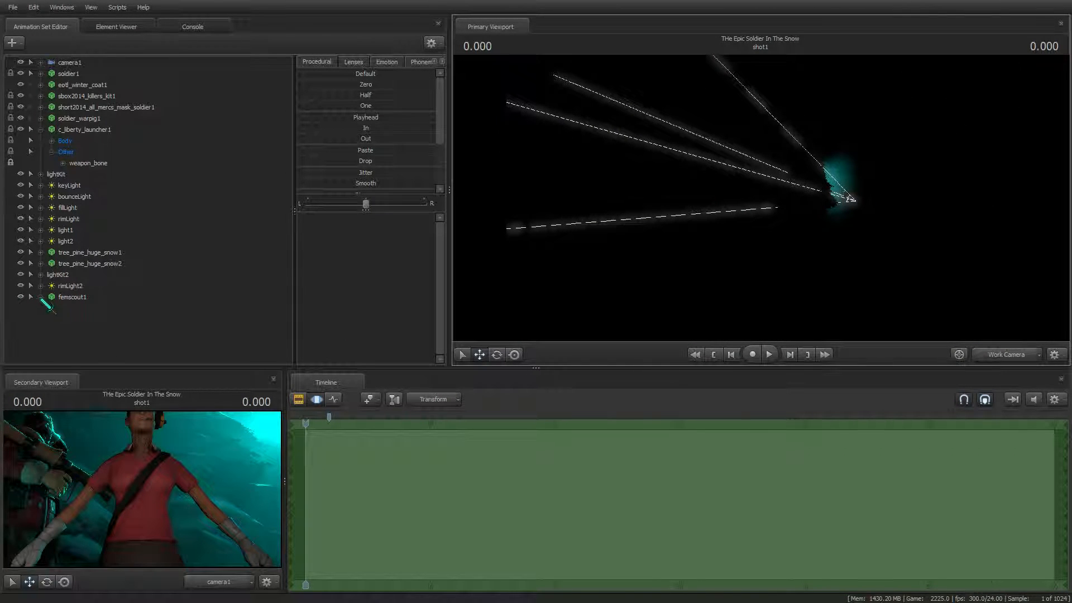
pyautogui.click(30, 296)
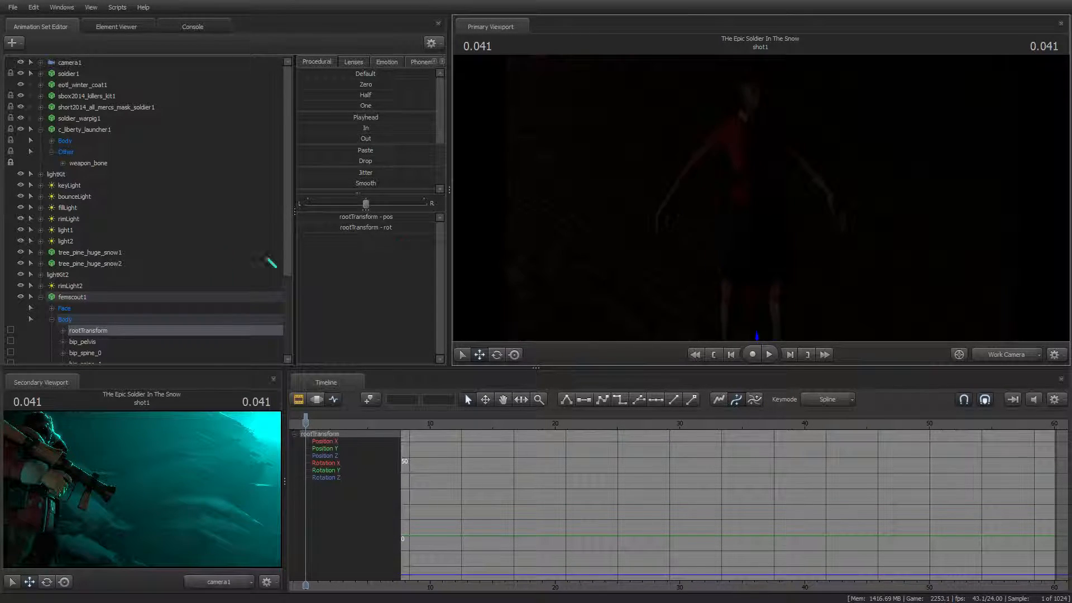
# - Add light3 and camera2 beside femscout1, then select light3 for editing
pyautogui.click(72, 296)
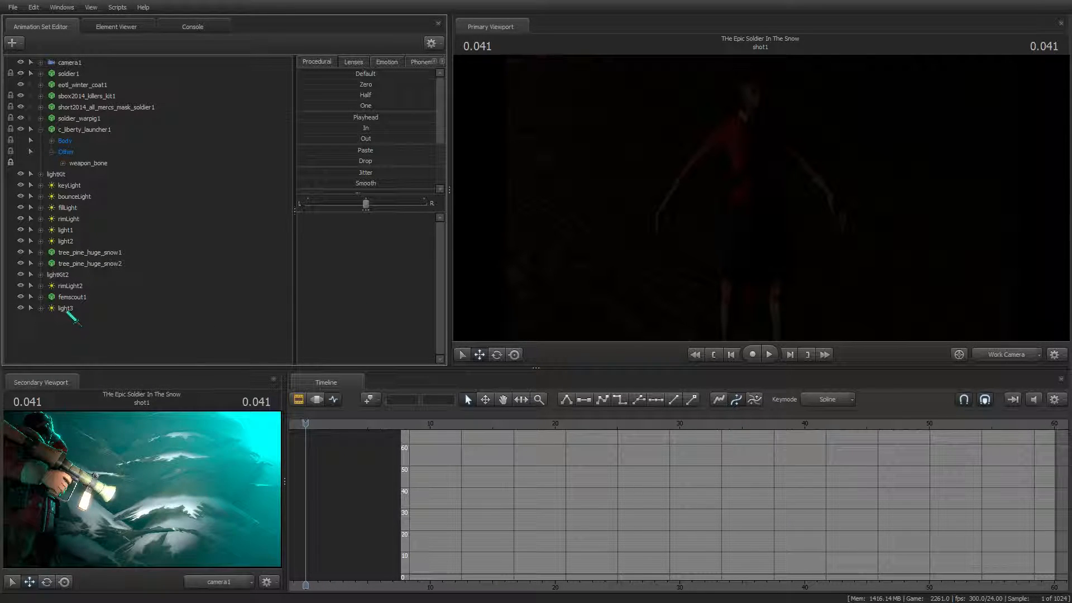
pyautogui.click(66, 308)
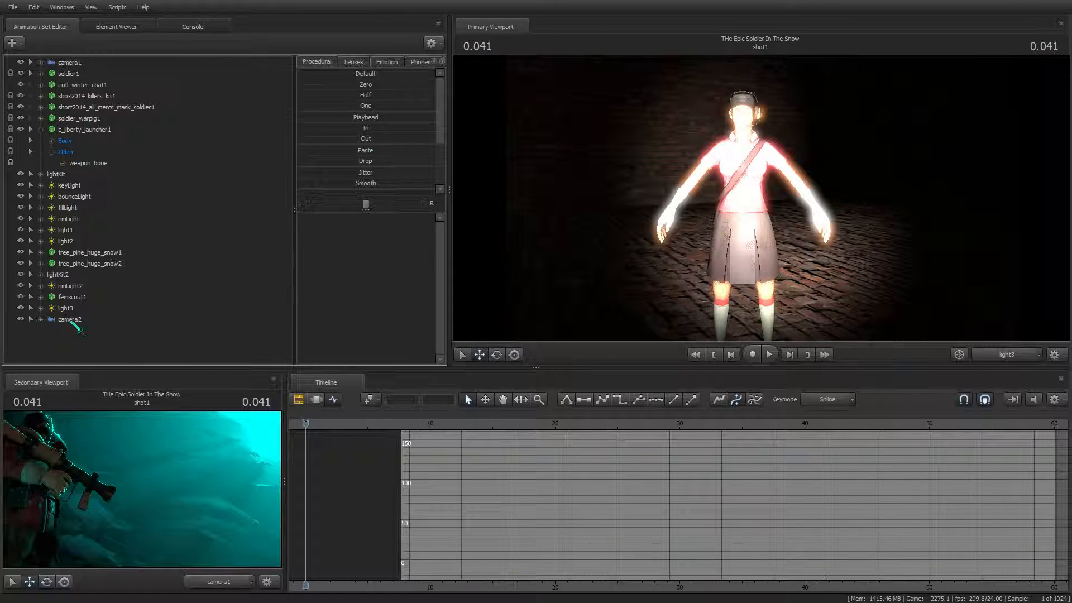
pyautogui.click(70, 319)
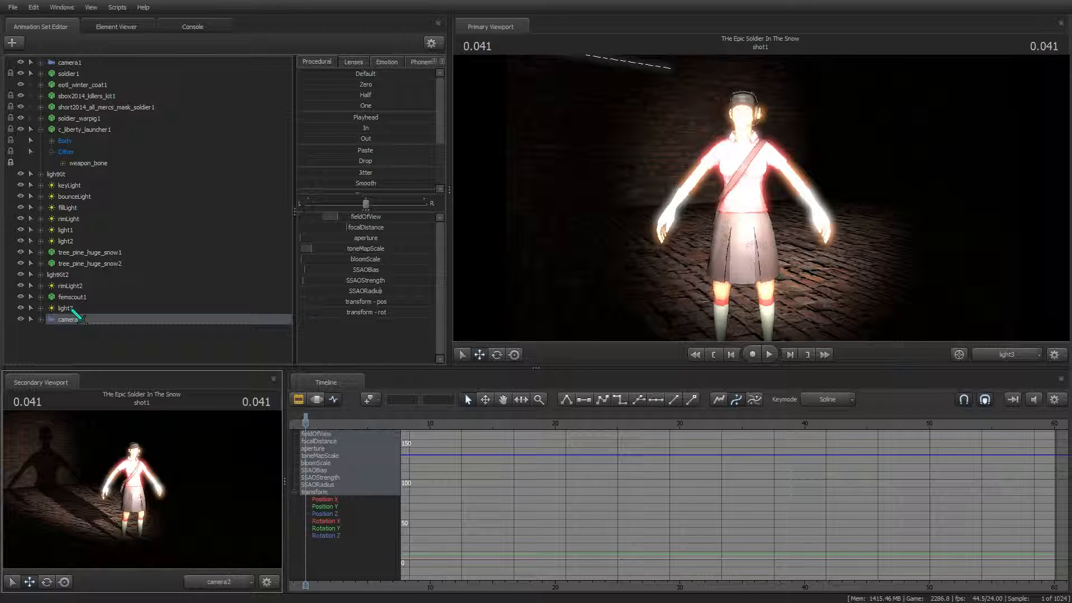
pyautogui.click(65, 308)
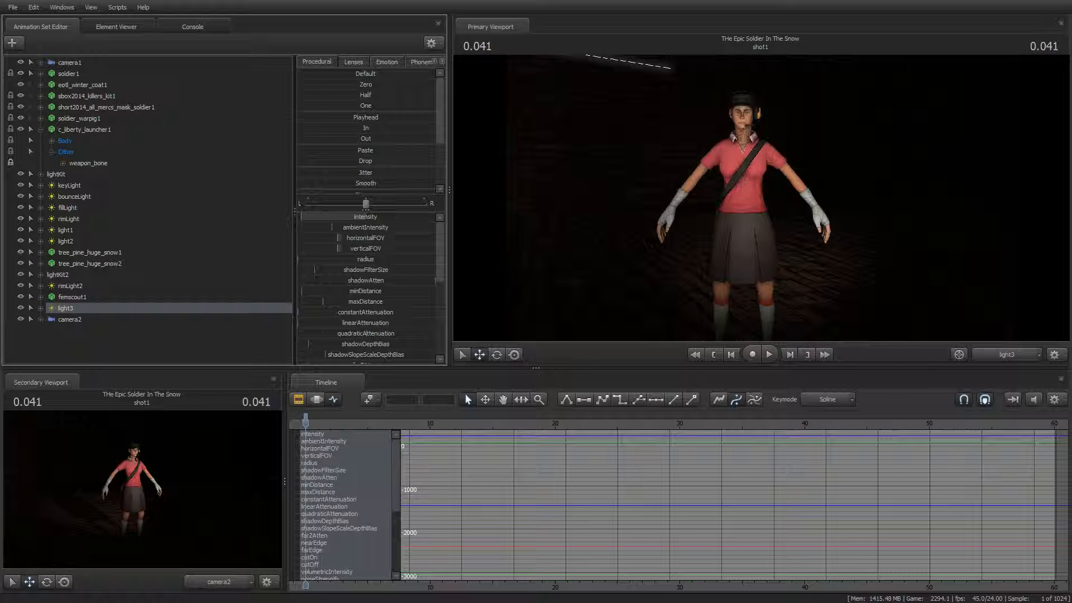
# - Reset light3's intensity slider to its default value
pyautogui.rightClick(348, 216)
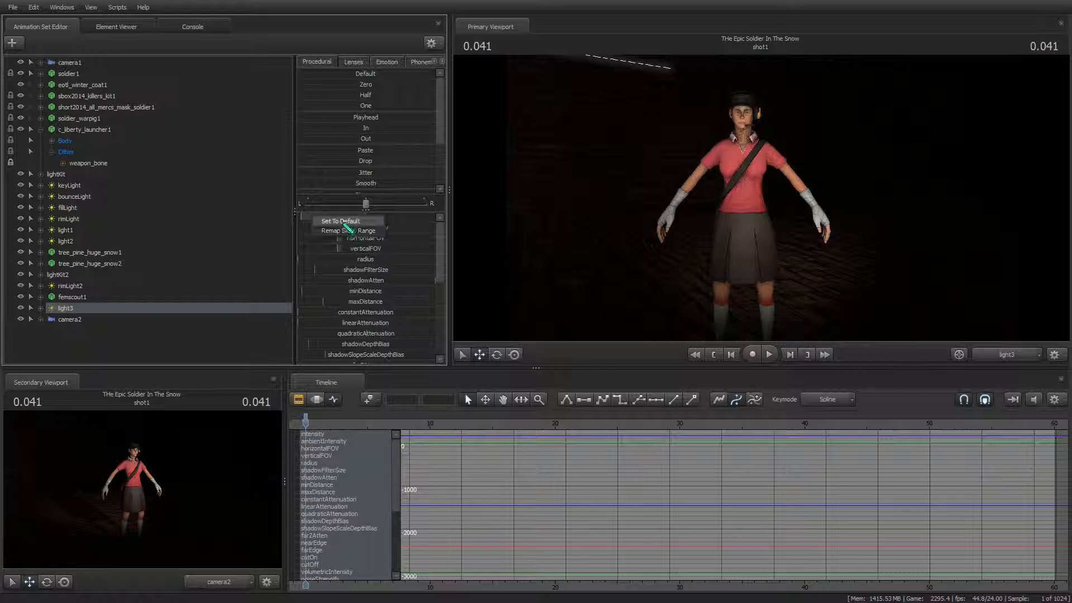
pyautogui.click(340, 220)
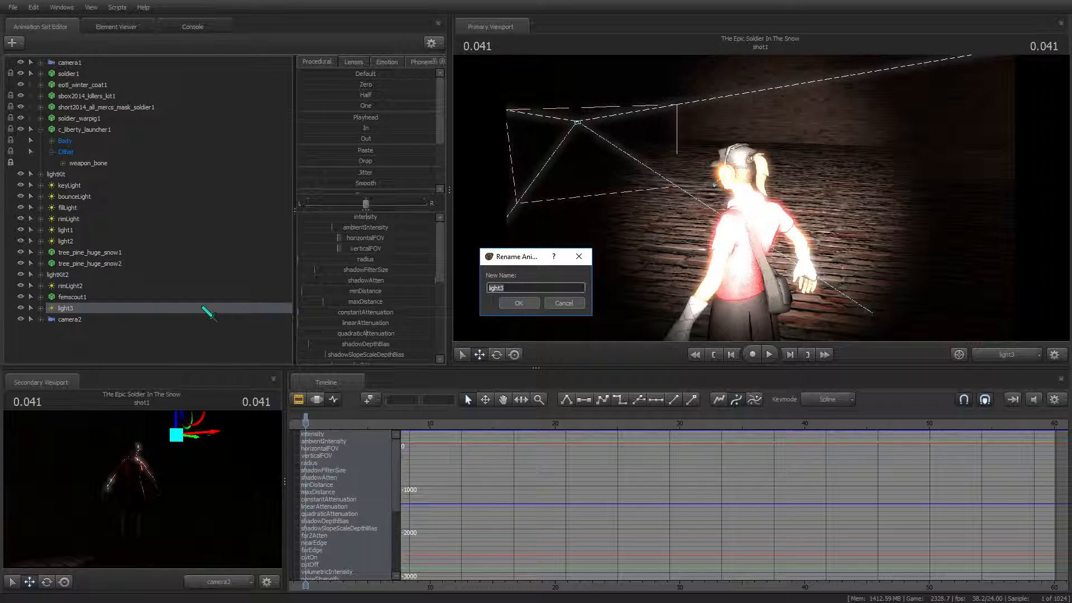
# - Rename light3 to 'rim light' and select it for repositioning
pyautogui.write('rim light')
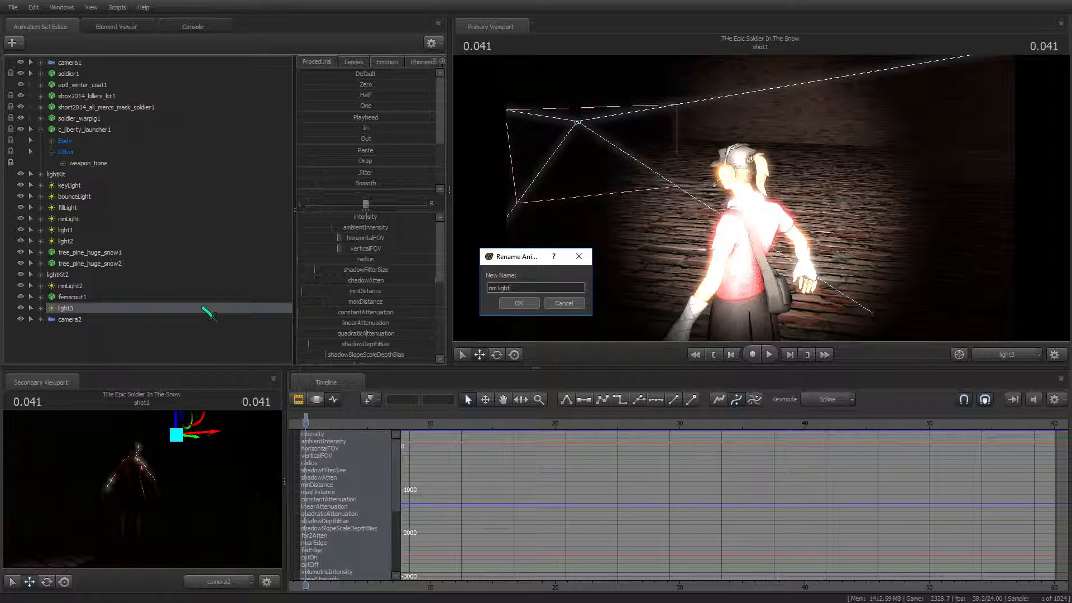
pyautogui.click(517, 302)
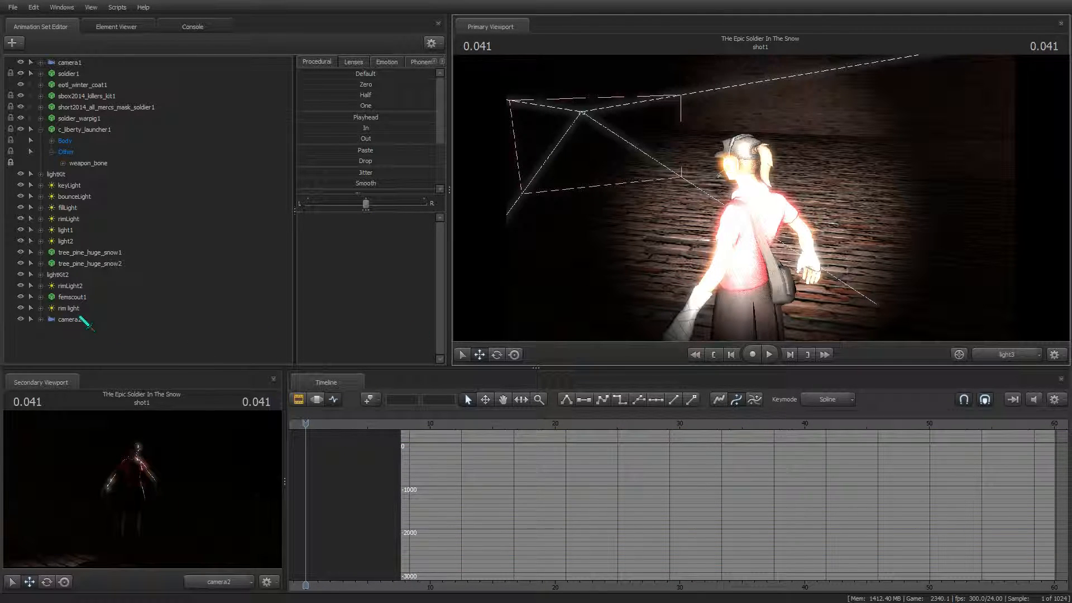
pyautogui.click(68, 307)
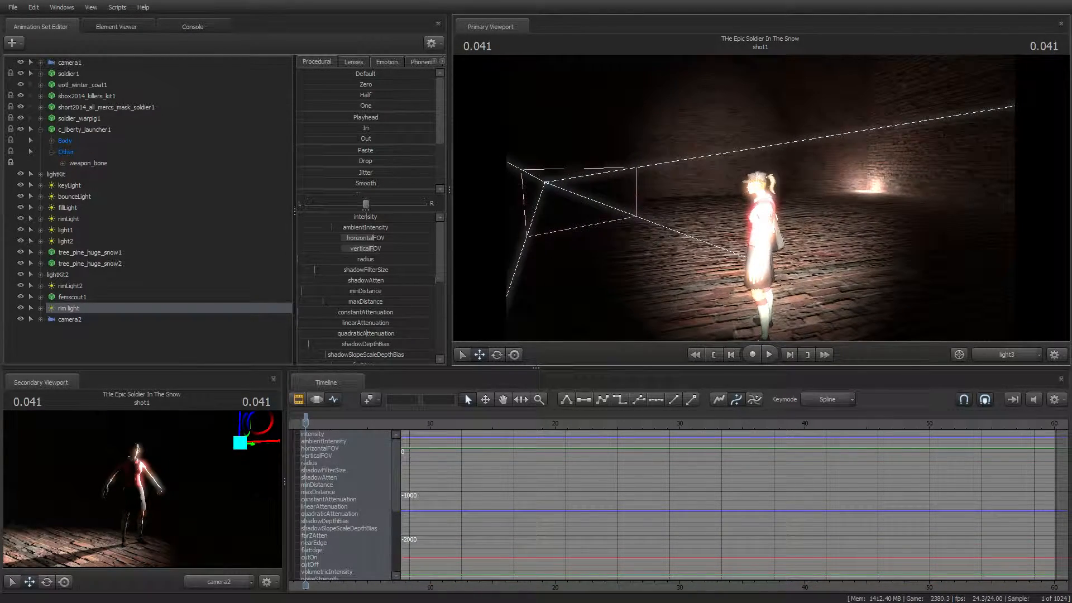
# - Scroll the viewport to reframe the rim-lit Fem Scout
pyautogui.scroll(-3)
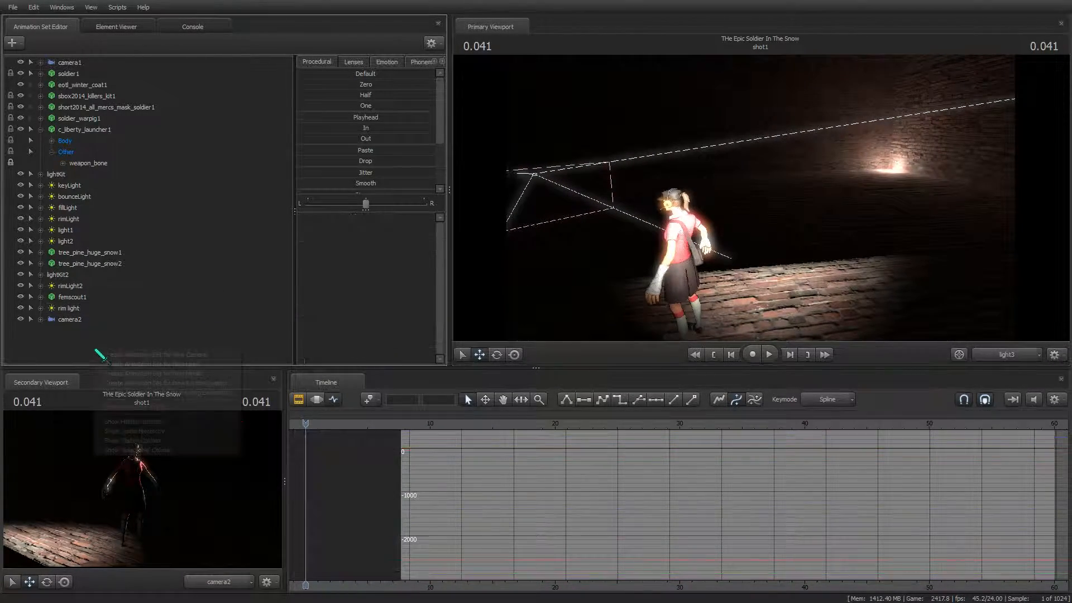
# - Create light4 as a new spotlight on the Fem Scout and enable its volumetrics
pyautogui.click(64, 330)
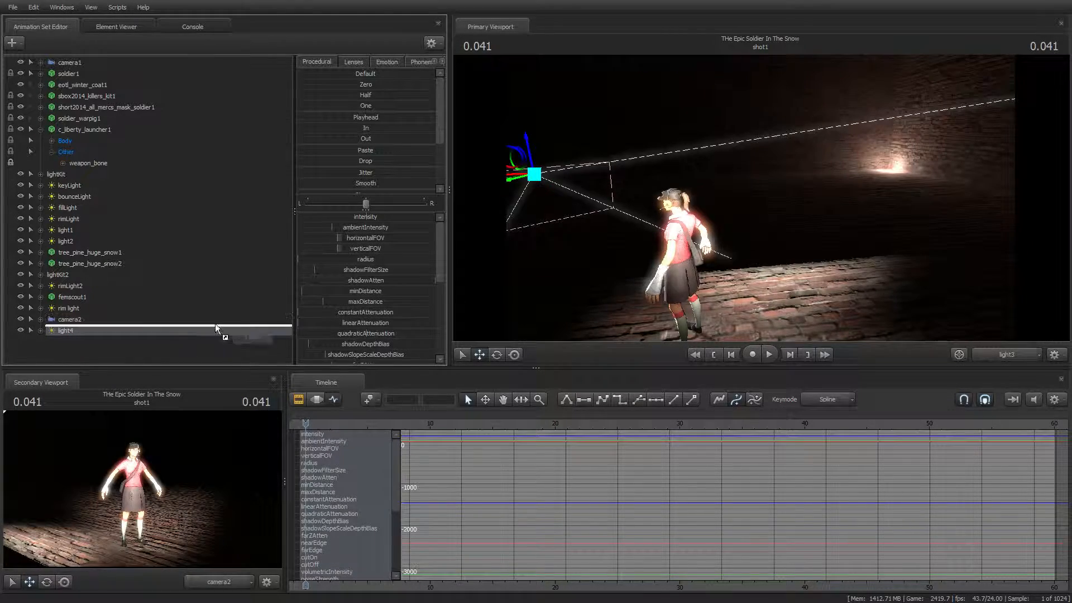
pyautogui.click(66, 330)
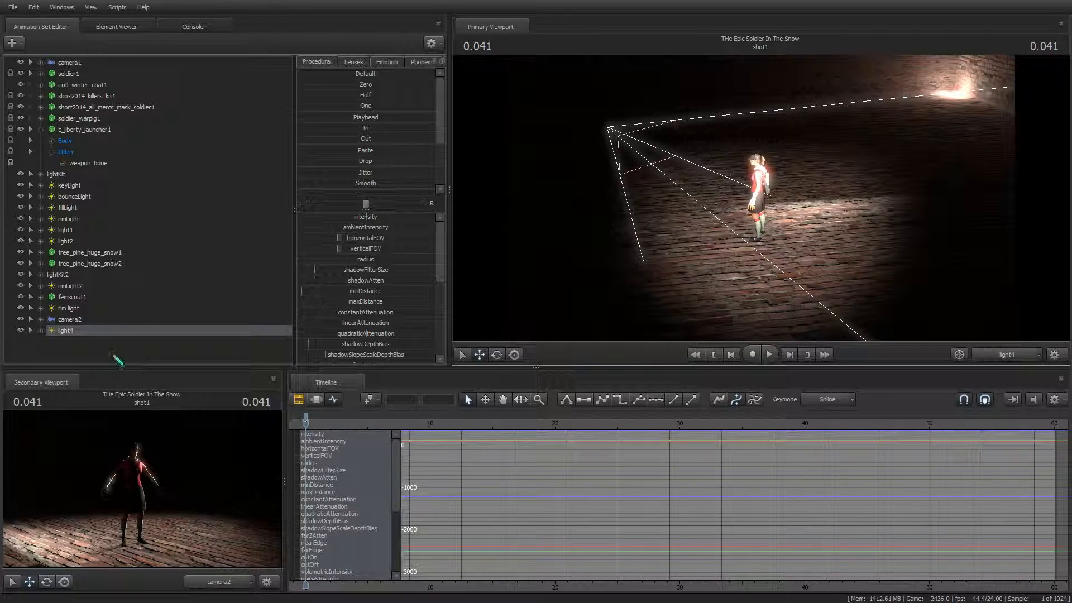
pyautogui.rightClick(65, 330)
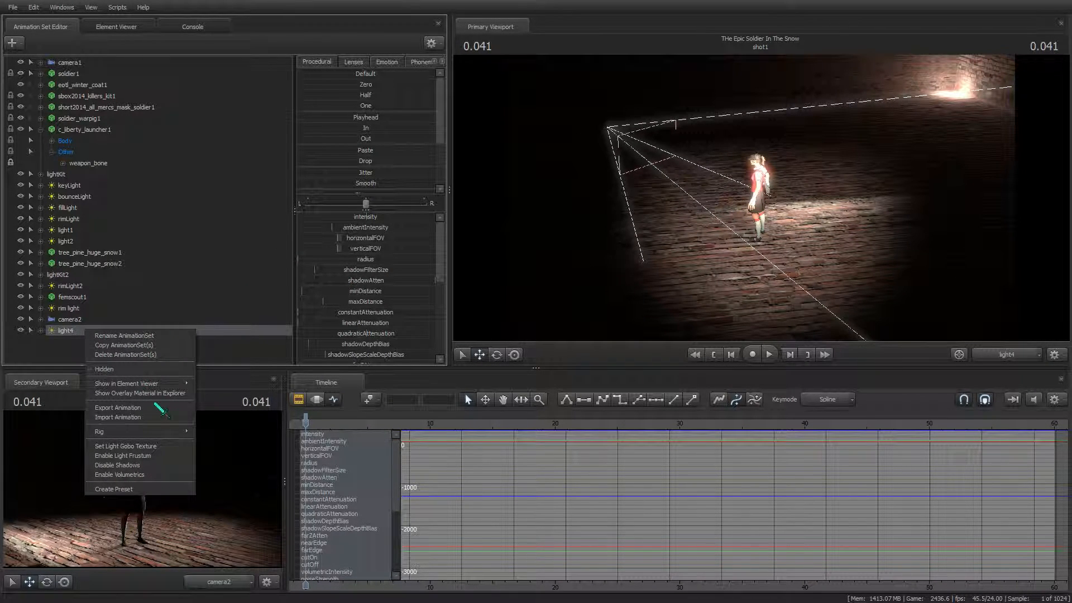
pyautogui.moveTo(139, 432)
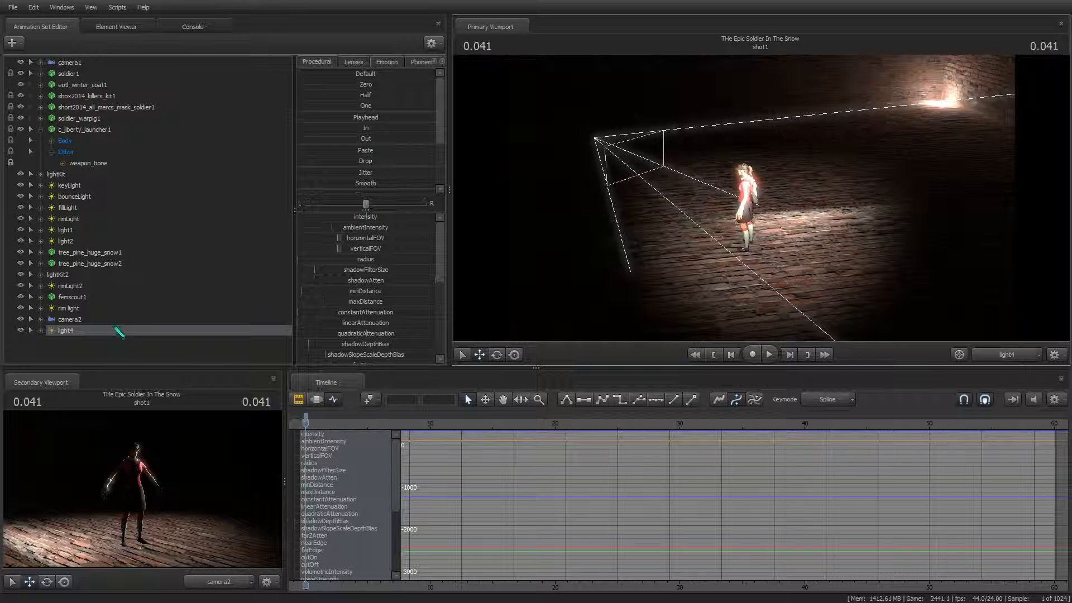
pyautogui.rightClick(65, 330)
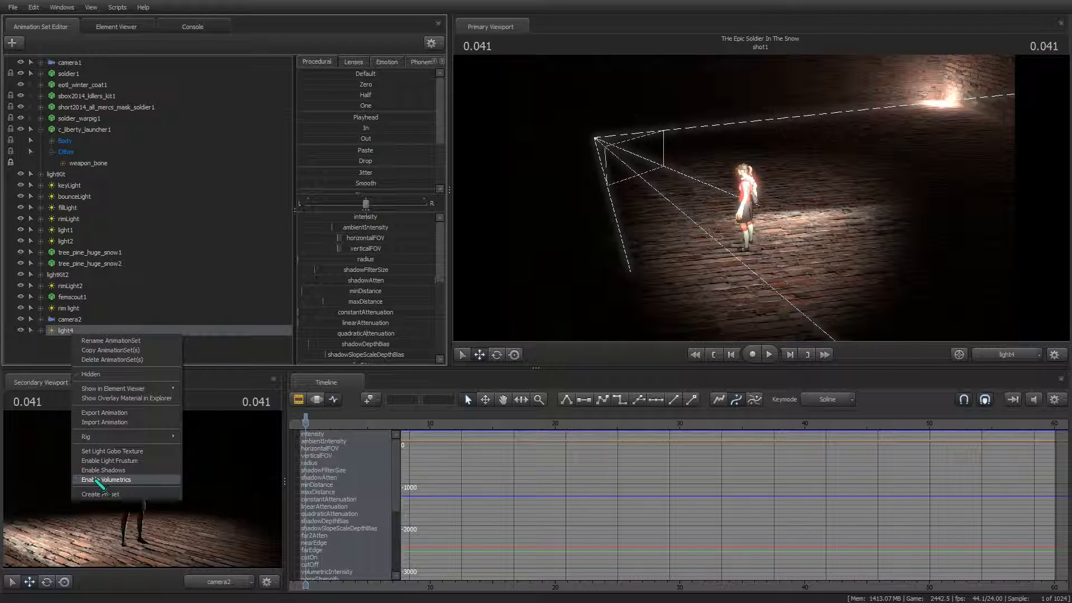
pyautogui.click(107, 479)
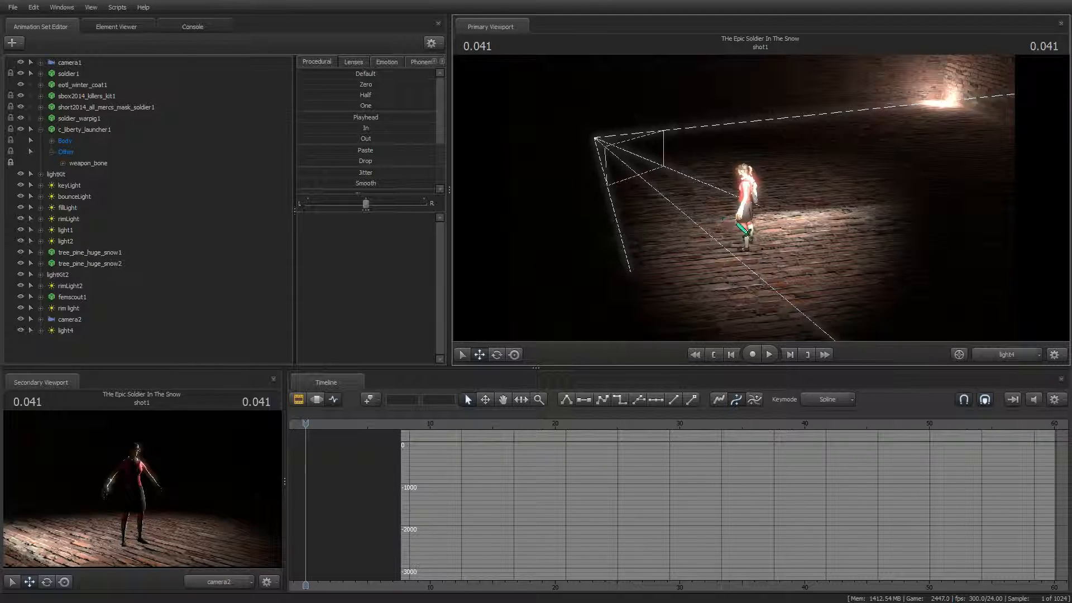
pyautogui.click(65, 330)
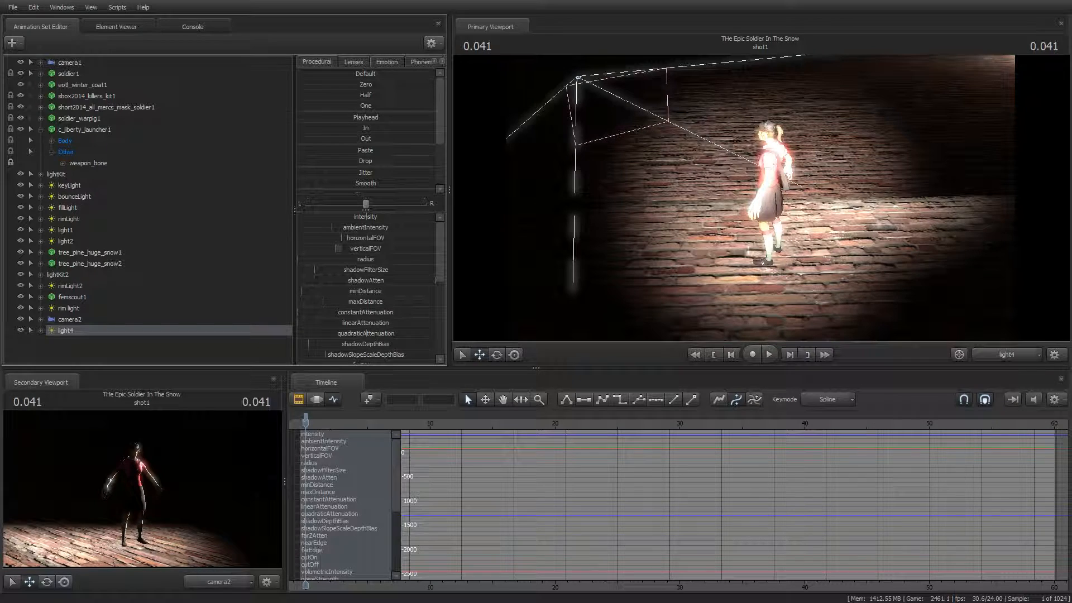
# - Adjust light4's options and reframe the view so its foggy beam falls on the Fem Scout
pyautogui.rightClick(66, 330)
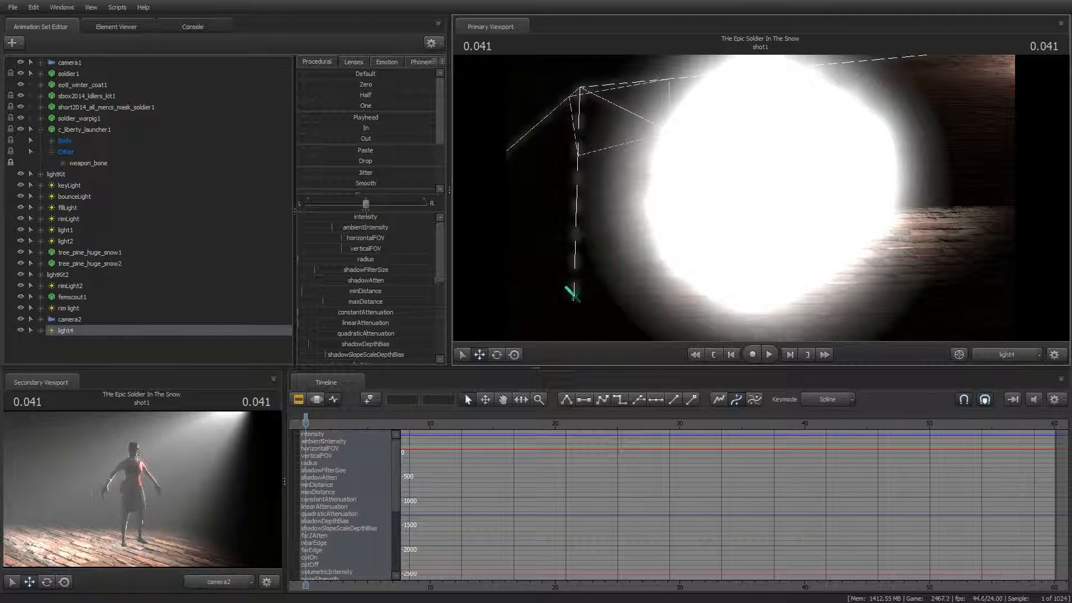
pyautogui.scroll(-3)
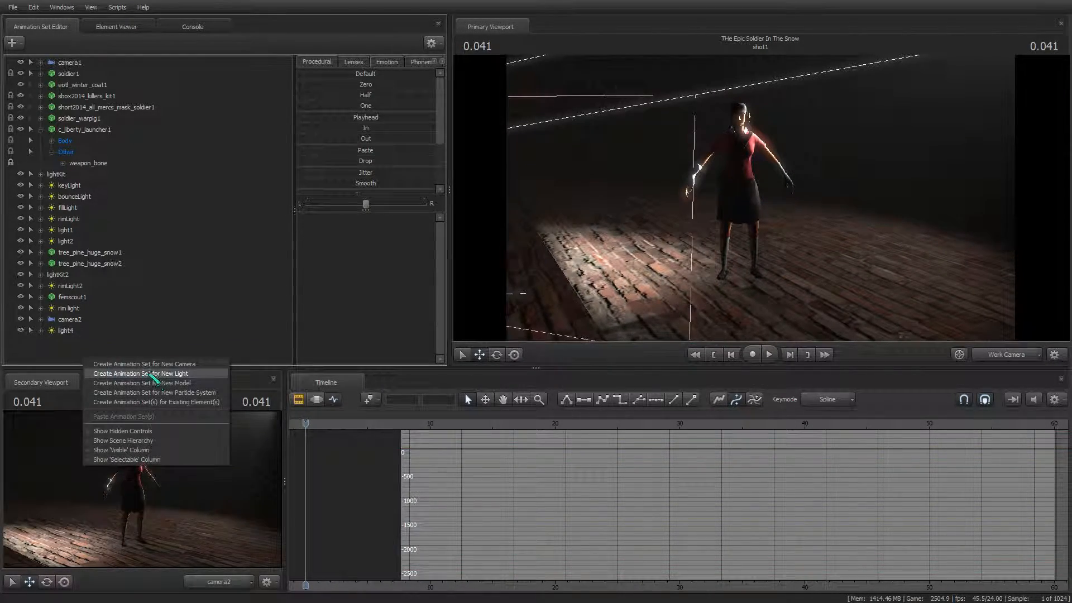
# - Create a fifth light, light5, and view the scene through it
pyautogui.click(139, 373)
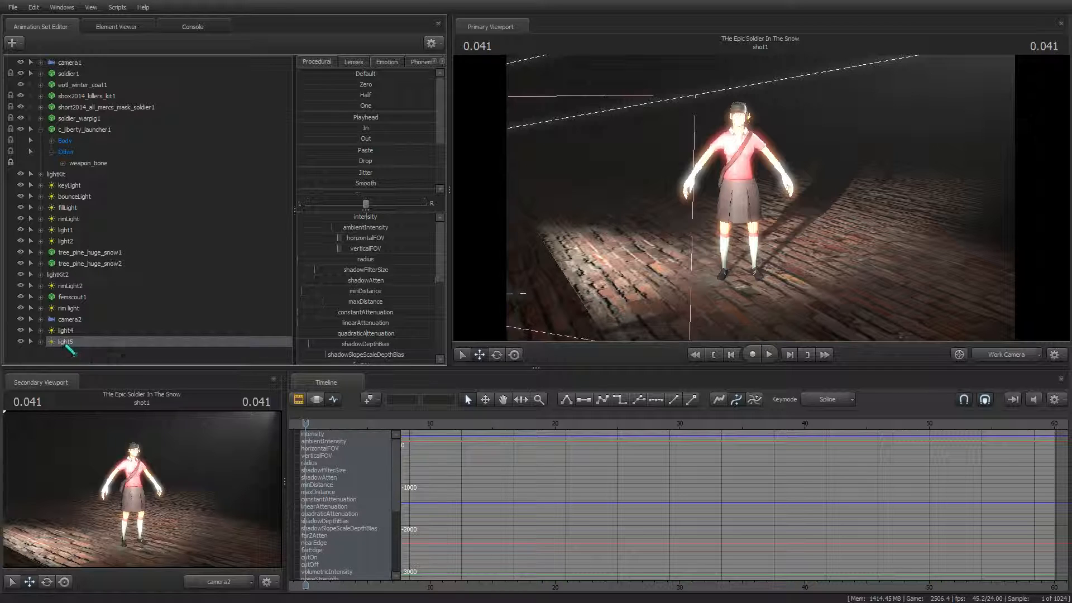
pyautogui.rightClick(64, 341)
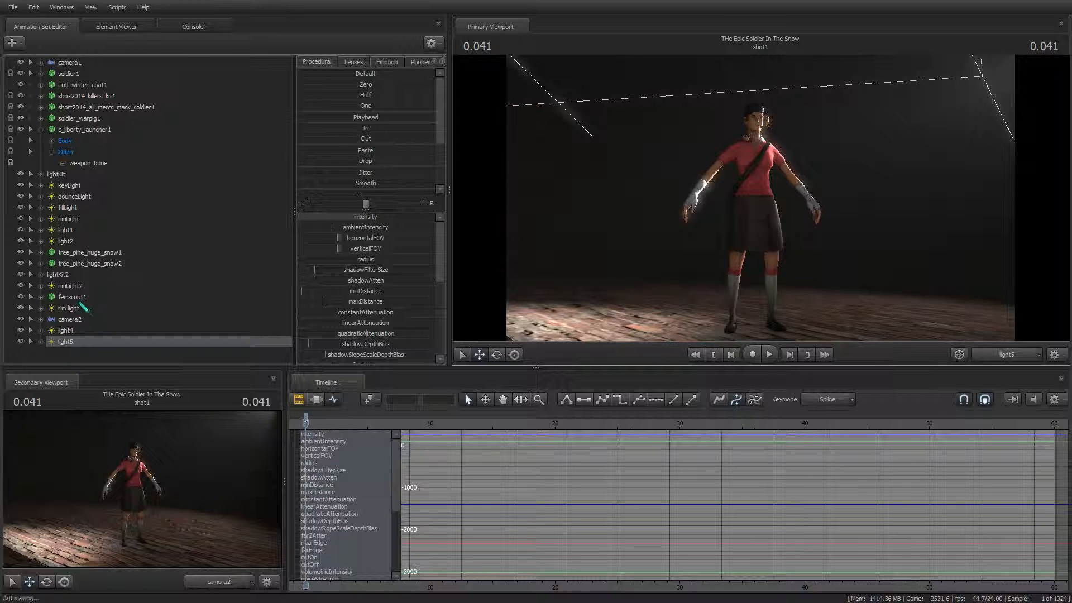
pyautogui.click(68, 307)
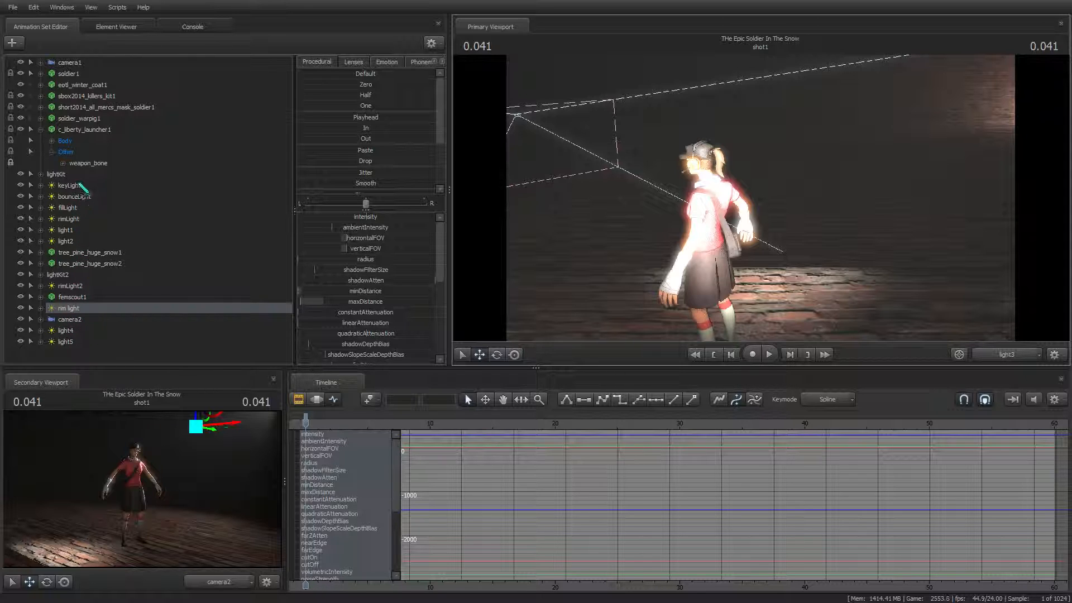
# - Add lightKit3 (keyLight2, bounceLight2, fillLight2, rimLight3) from femscout1's Rig menu
pyautogui.rightClick(72, 296)
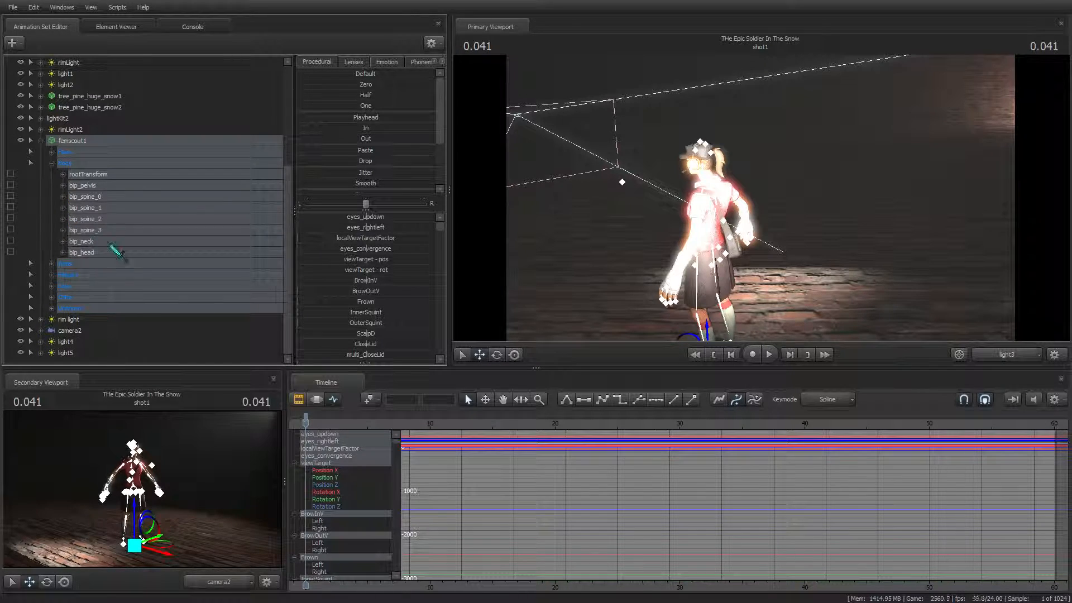
pyautogui.rightClick(80, 252)
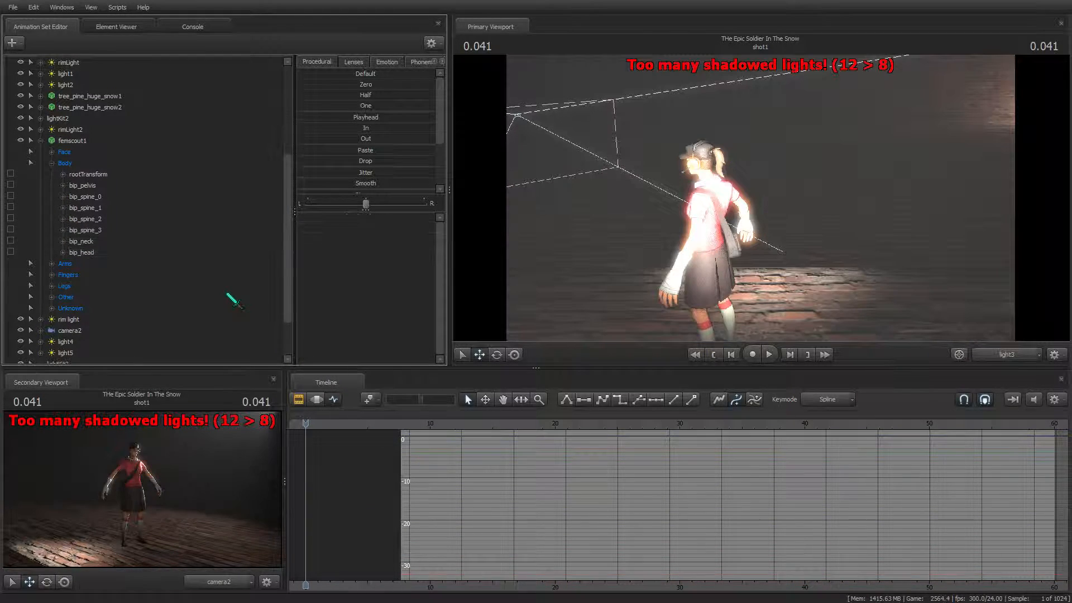
pyautogui.scroll(-3)
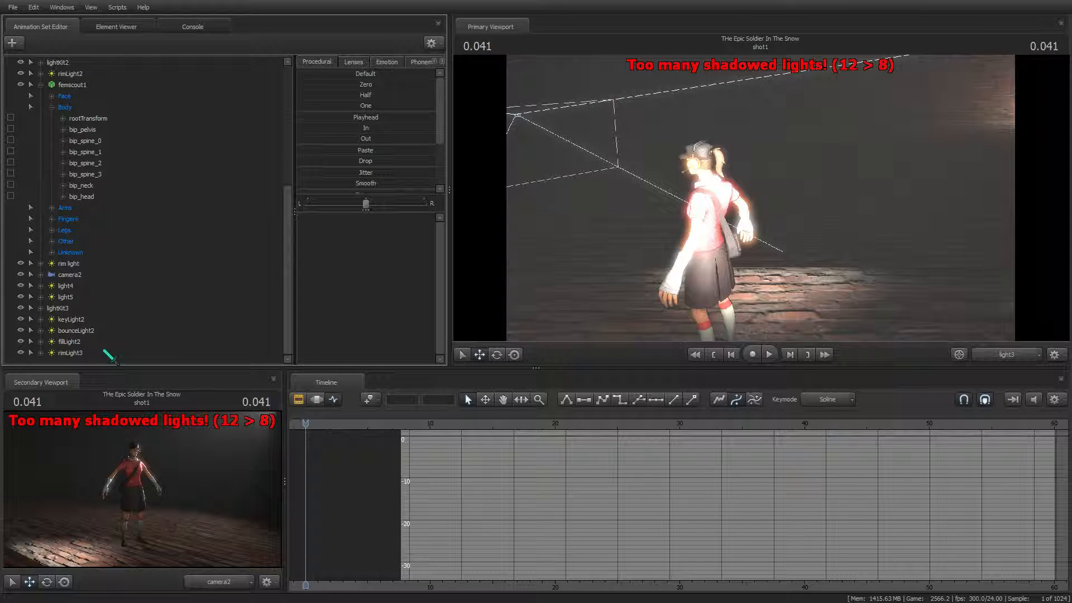
# - Delete the rim light, light4, light5 and keyLight2 animation sets together
pyautogui.click(59, 307)
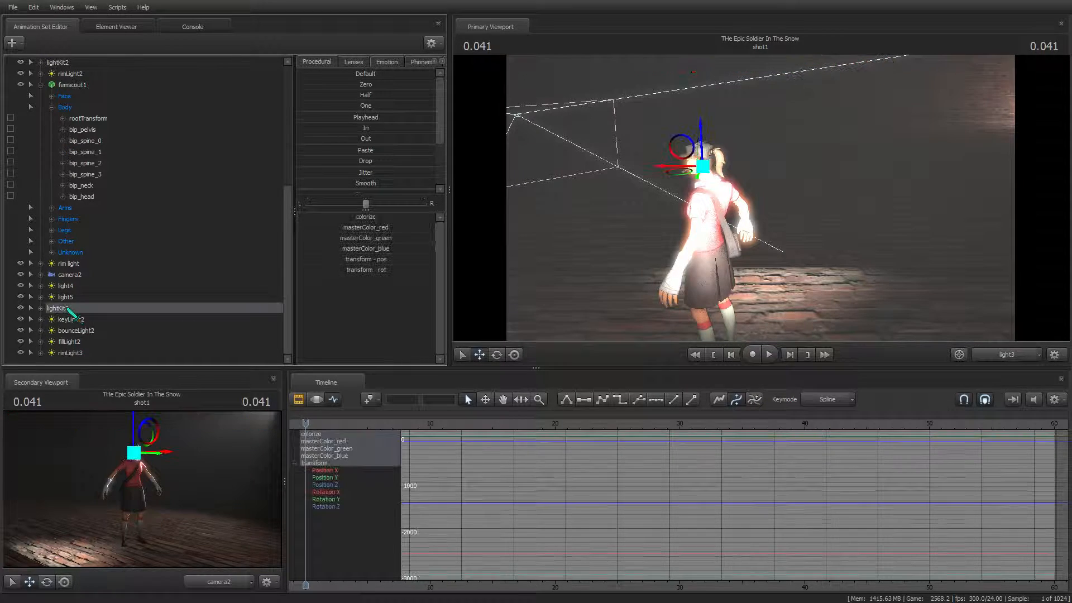
pyautogui.click(69, 263)
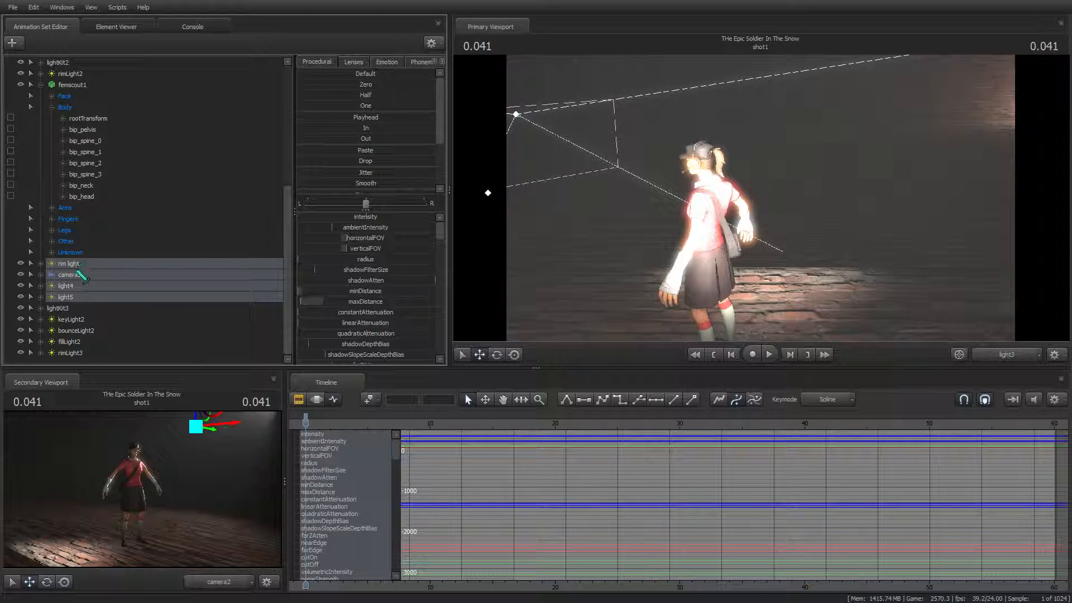
pyautogui.rightClick(69, 274)
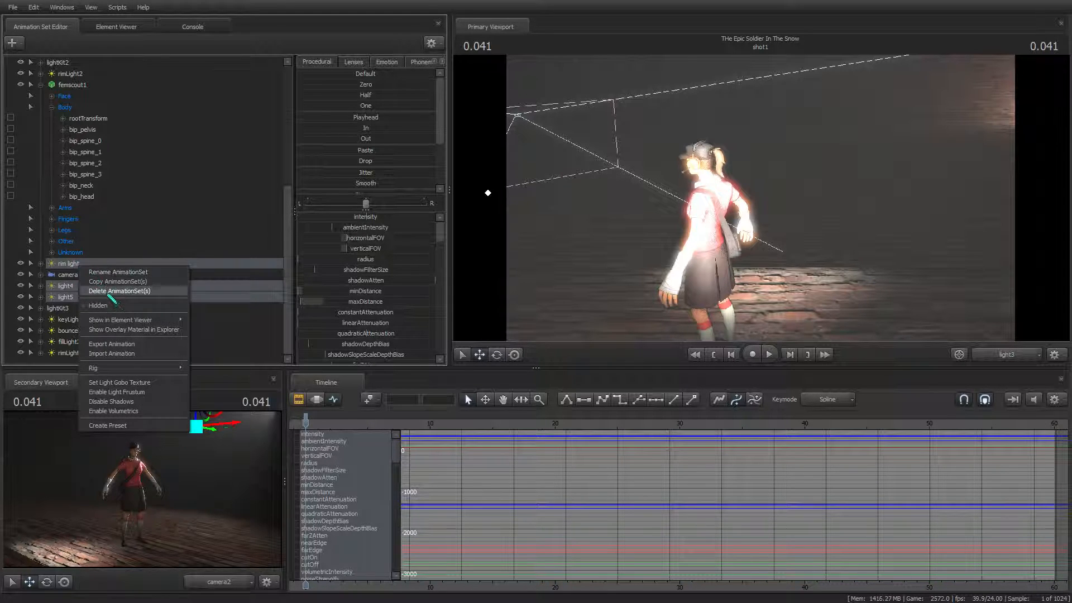
pyautogui.click(120, 290)
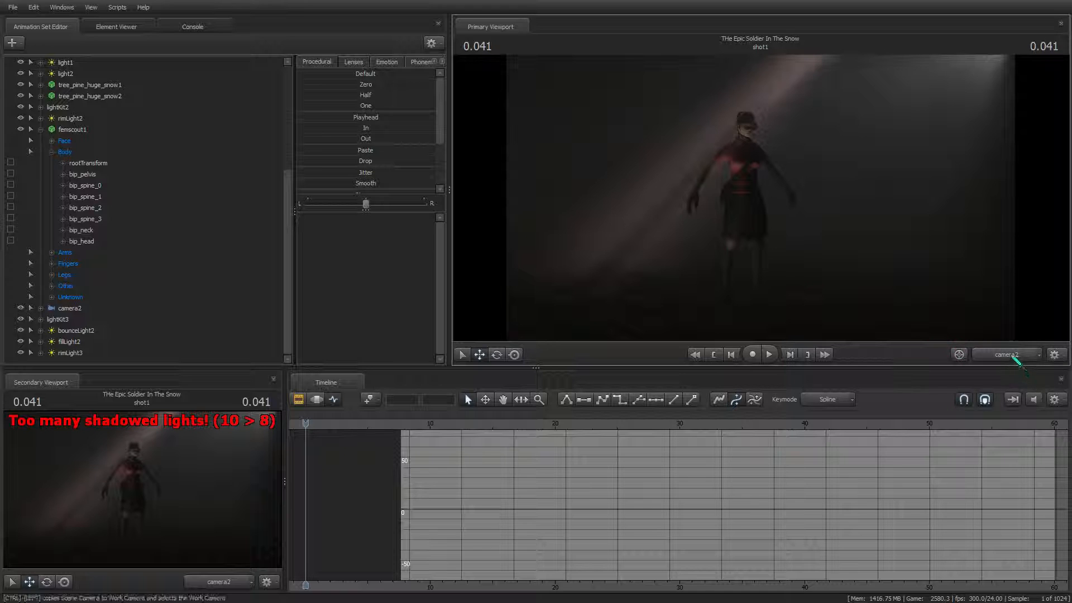
# - Restore the deleted lights and switch the Primary Viewport to the Work Camera
pyautogui.click(1005, 354)
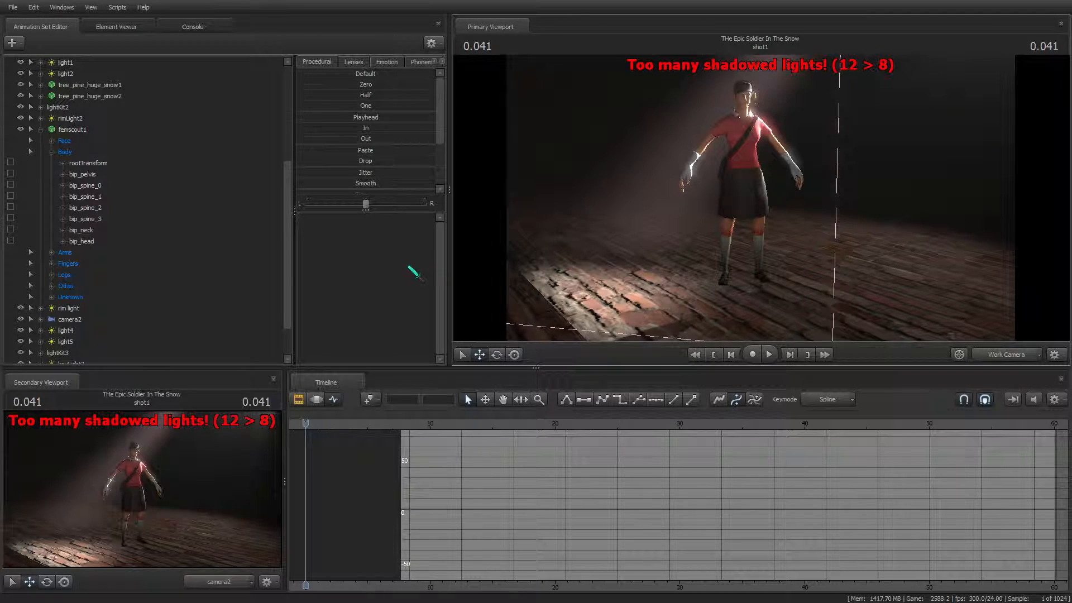
pyautogui.scroll(-3)
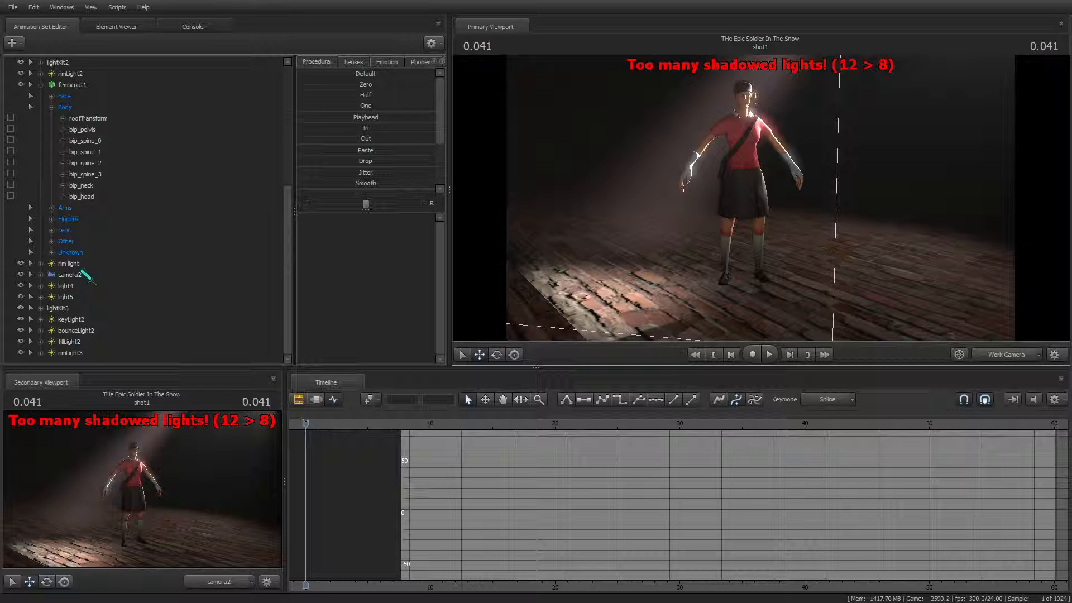
pyautogui.click(67, 286)
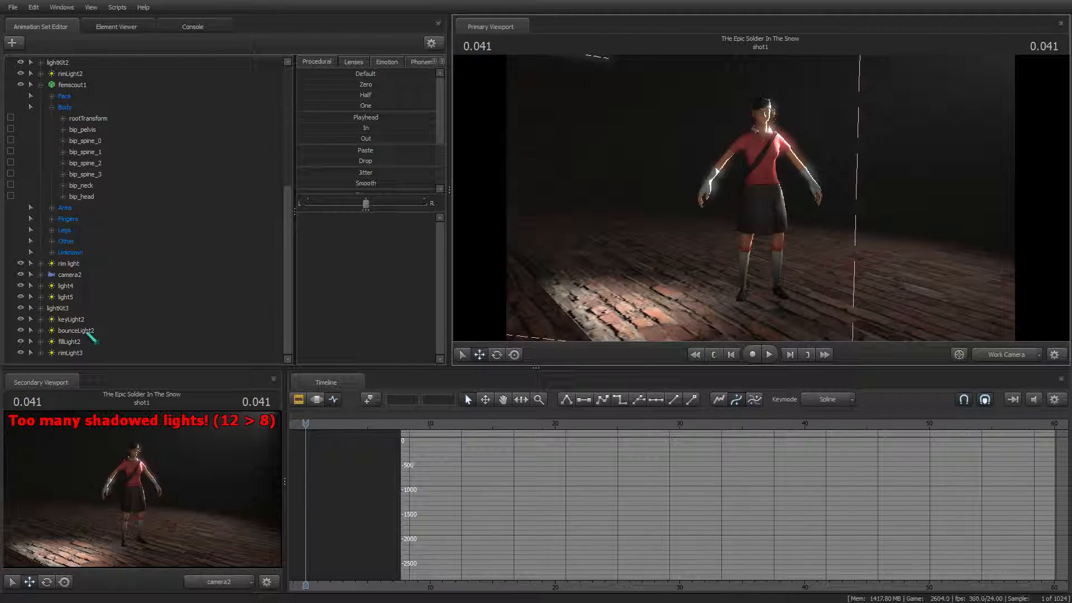
# - Delete the rim light, light5 and keyLight2 again, keeping light4
pyautogui.click(21, 307)
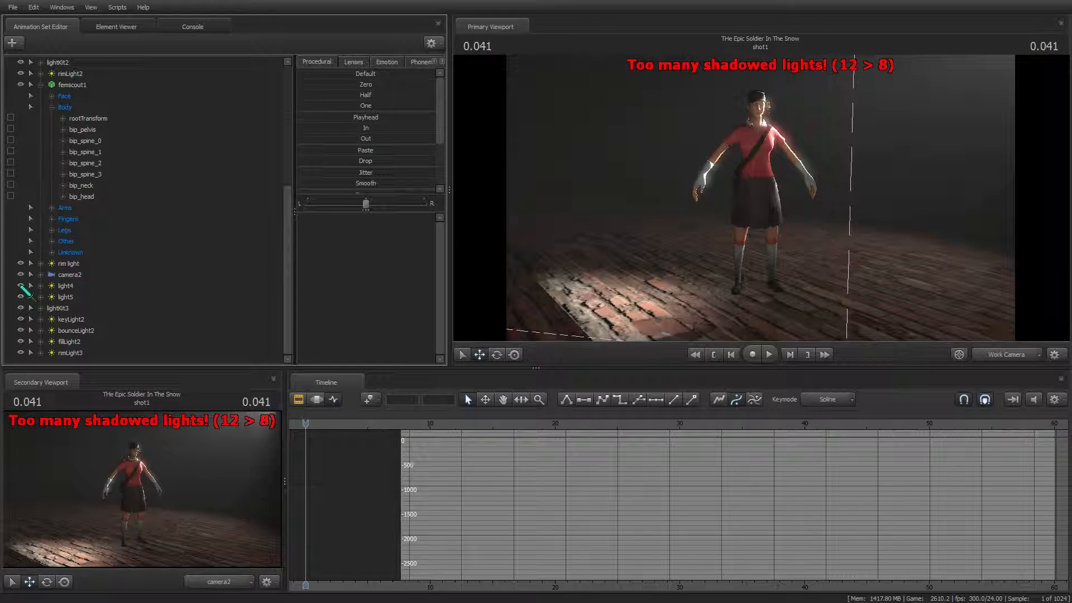
pyautogui.click(66, 296)
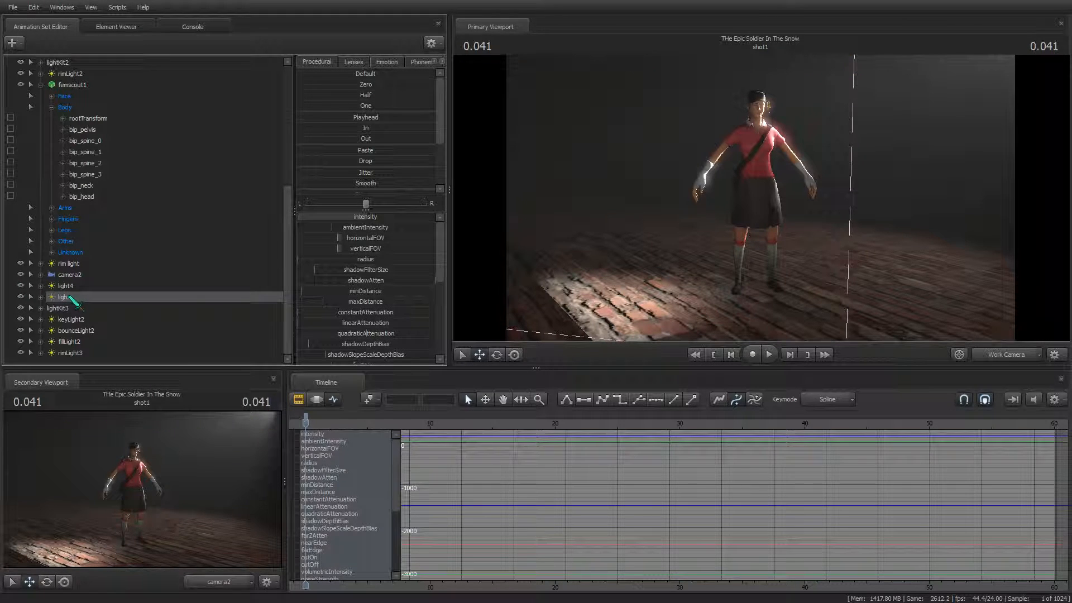
pyautogui.rightClick(68, 274)
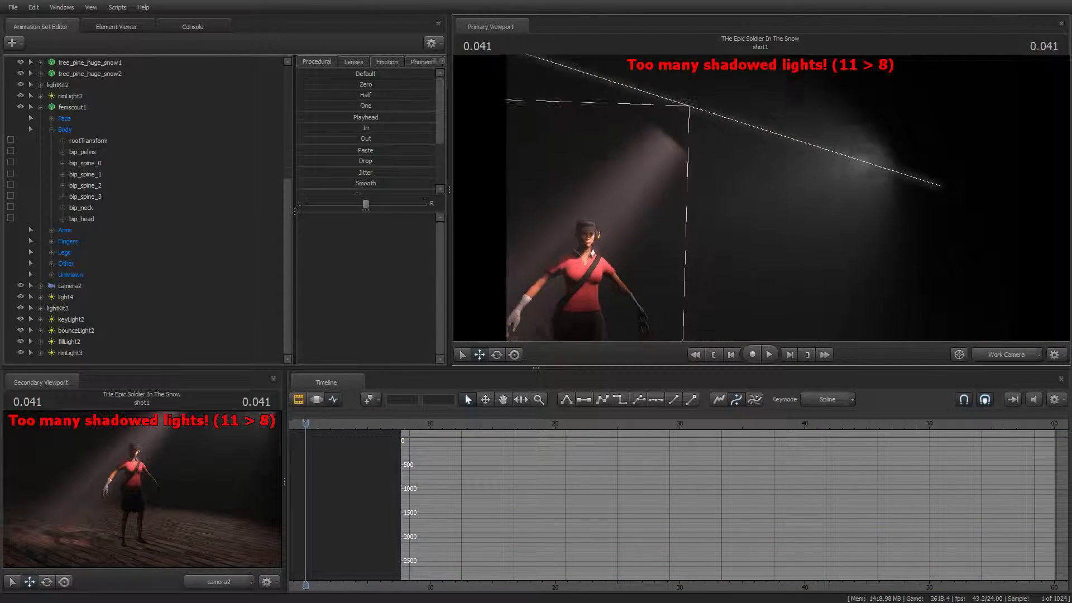
pyautogui.rightClick(70, 319)
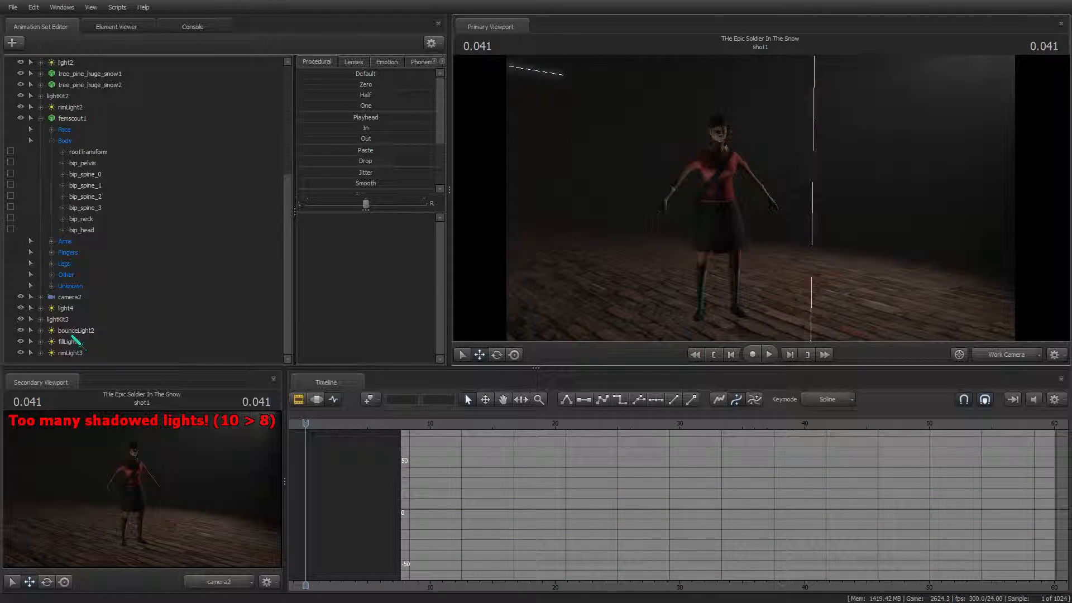
# - Disable shadows on fillLight2 to clear the shadowed-lights warning
pyautogui.click(70, 341)
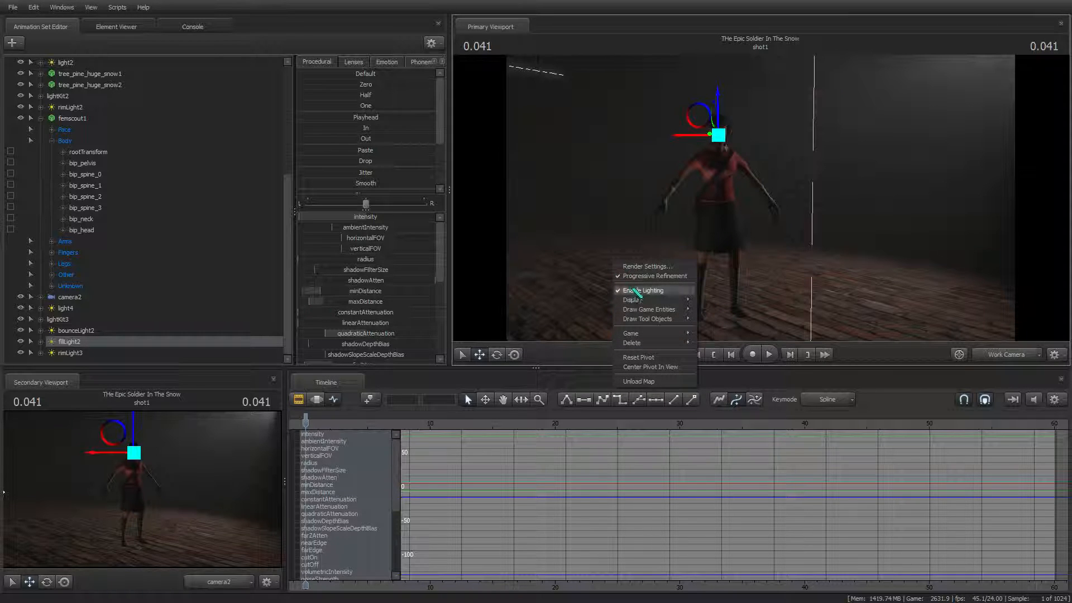
pyautogui.click(642, 289)
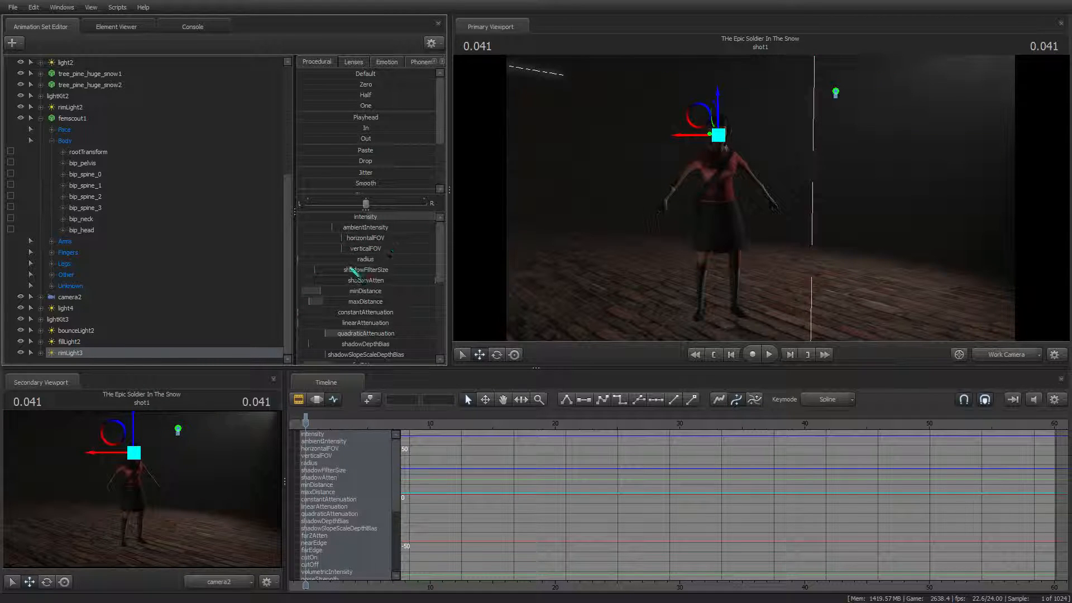
pyautogui.rightClick(70, 352)
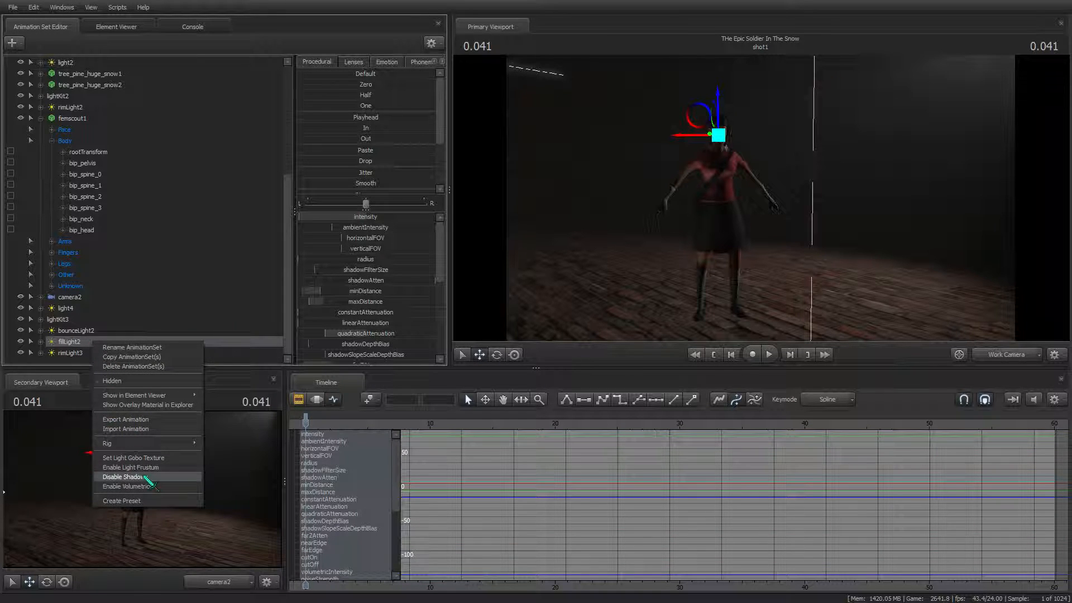
pyautogui.click(123, 477)
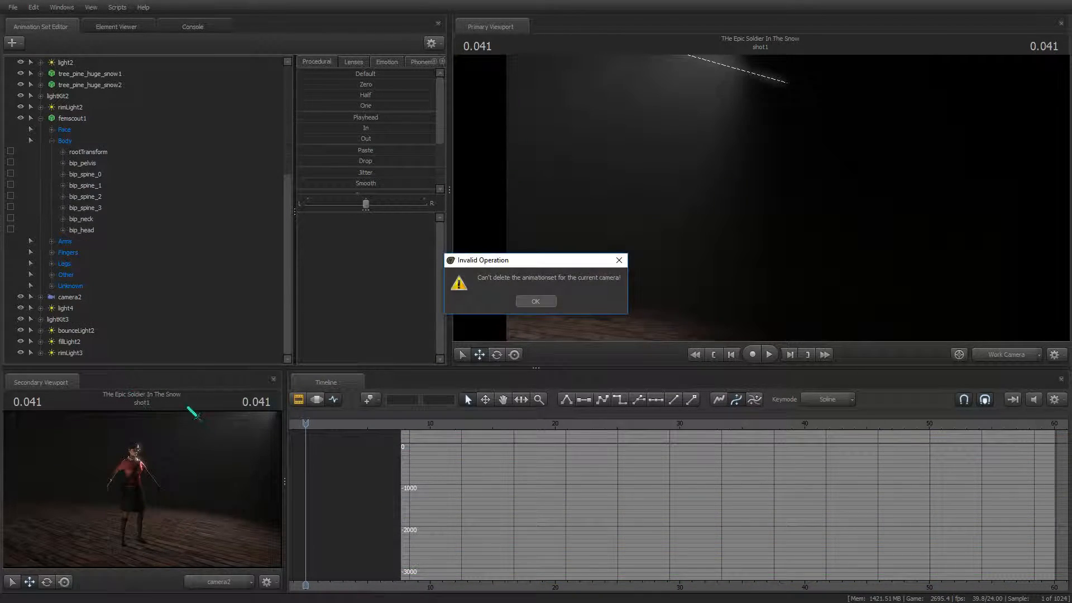
# - Dismiss the warning, set camera1 as the scene camera, and delete camera2
pyautogui.click(535, 301)
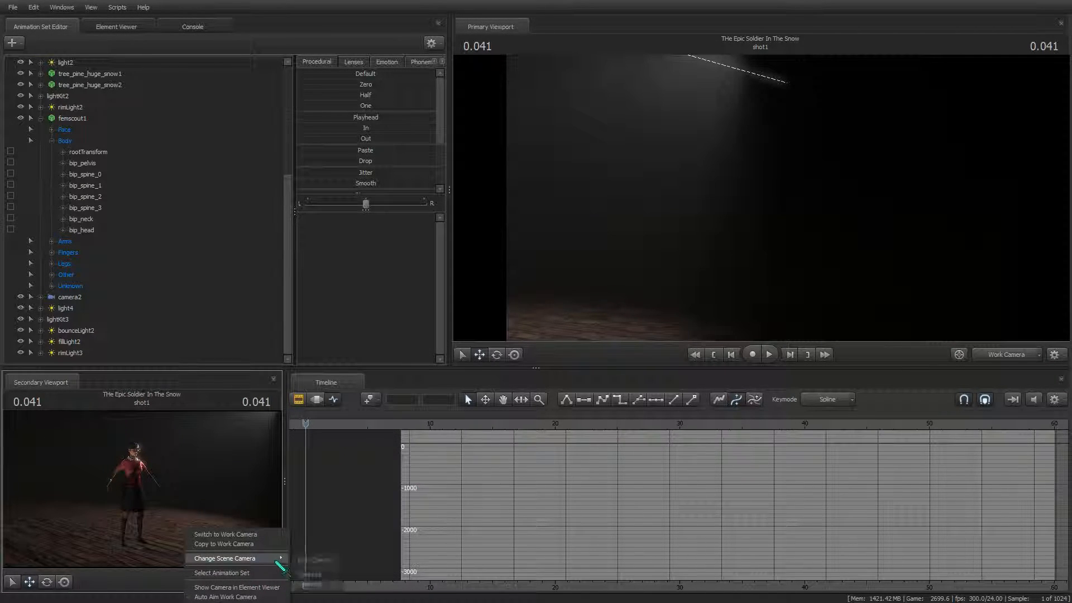
pyautogui.click(225, 558)
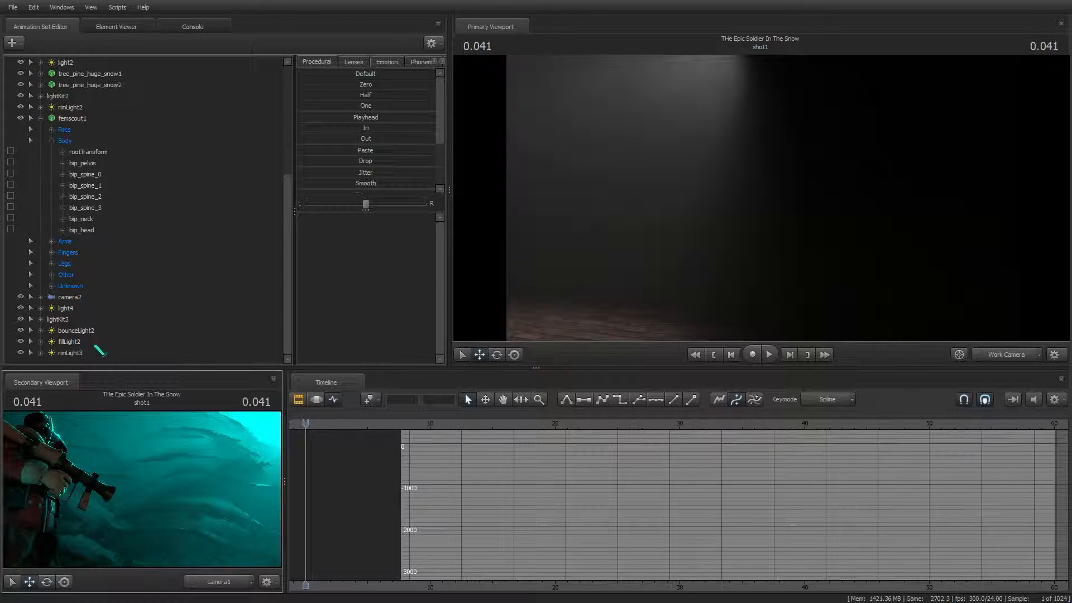
pyautogui.click(66, 307)
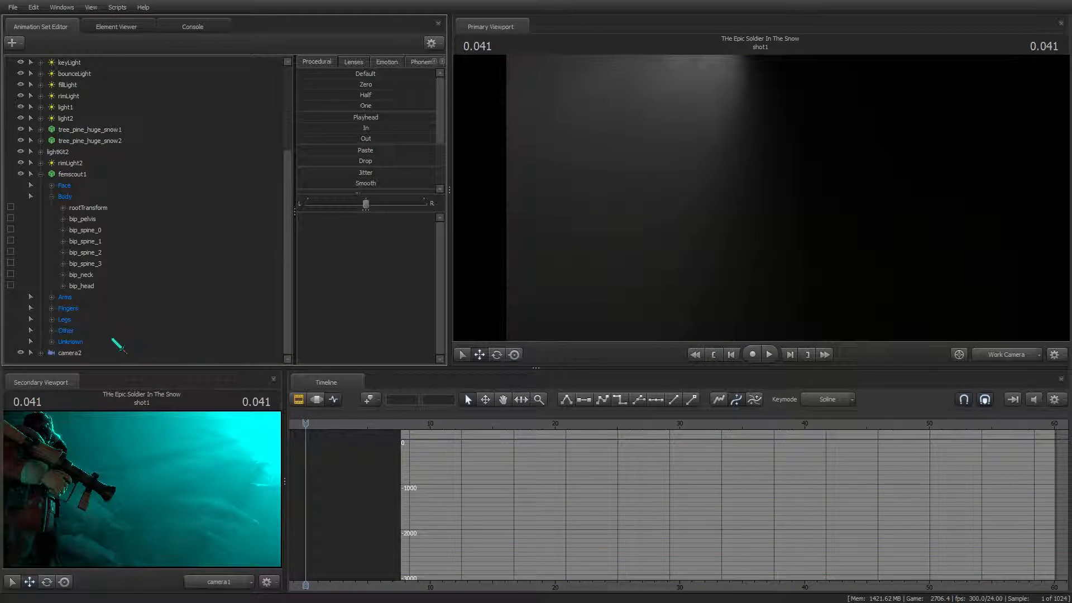
pyautogui.rightClick(70, 352)
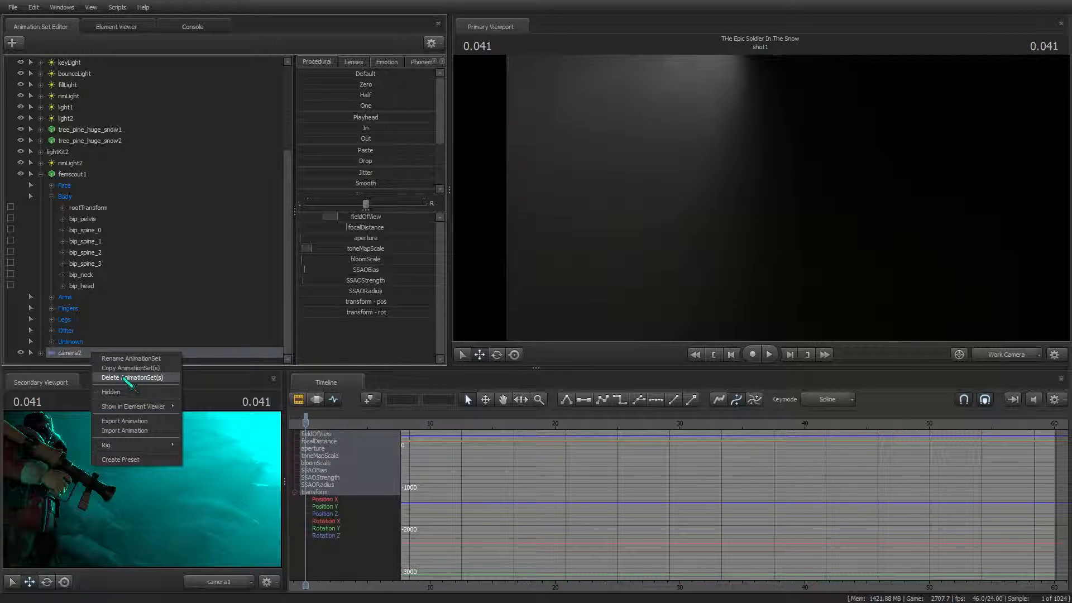
pyautogui.click(133, 377)
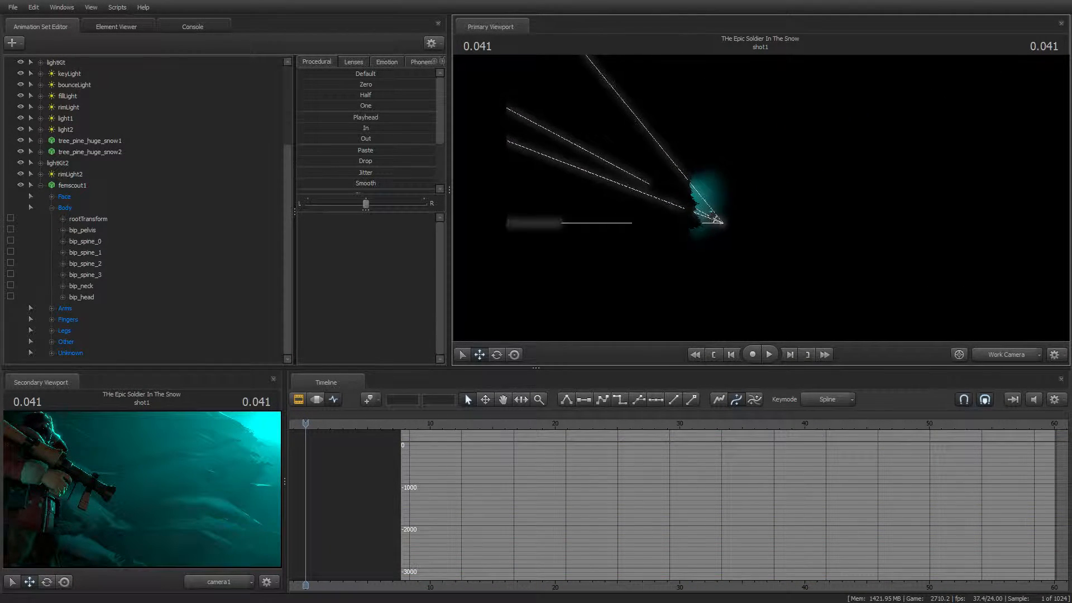